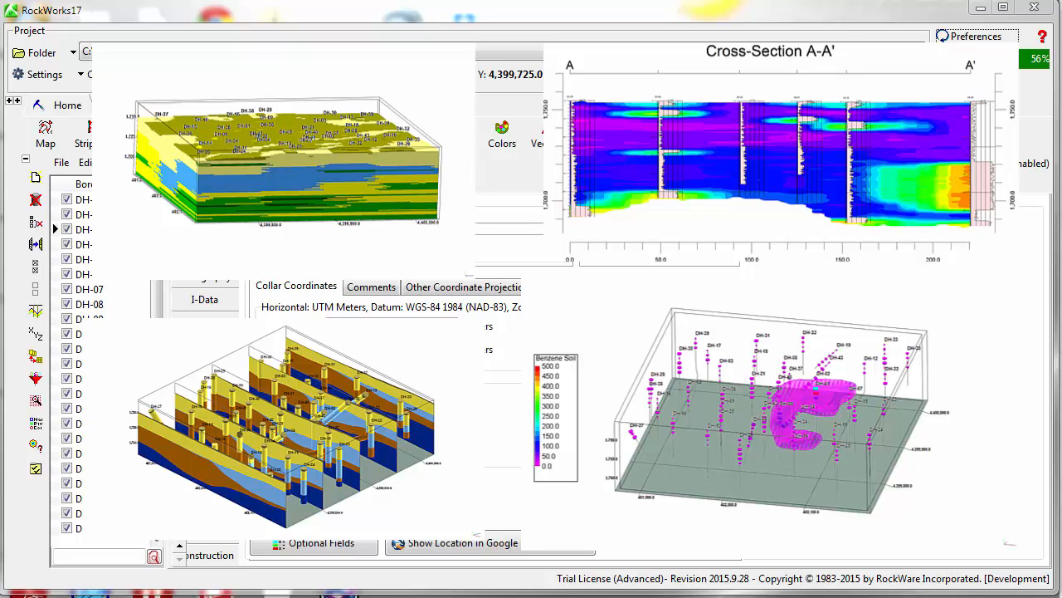
Step: Select borehole DH-02 and step through its Location, Lithology, I-Data and T-Data tables
{"action": "left_click", "coordinate": [236, 104]}
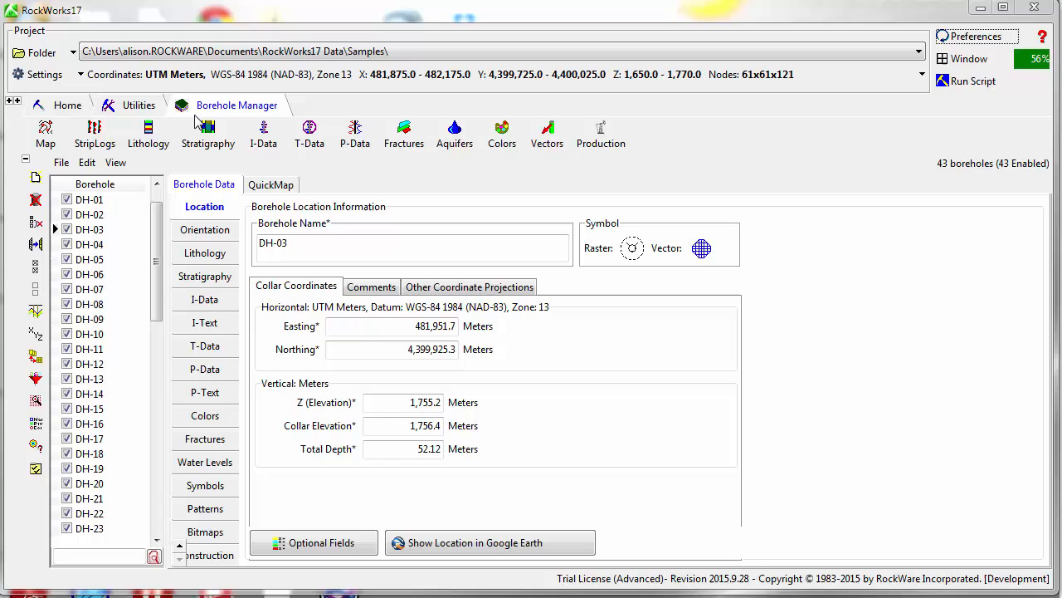
{"action": "mouse_move", "coordinate": [141, 169]}
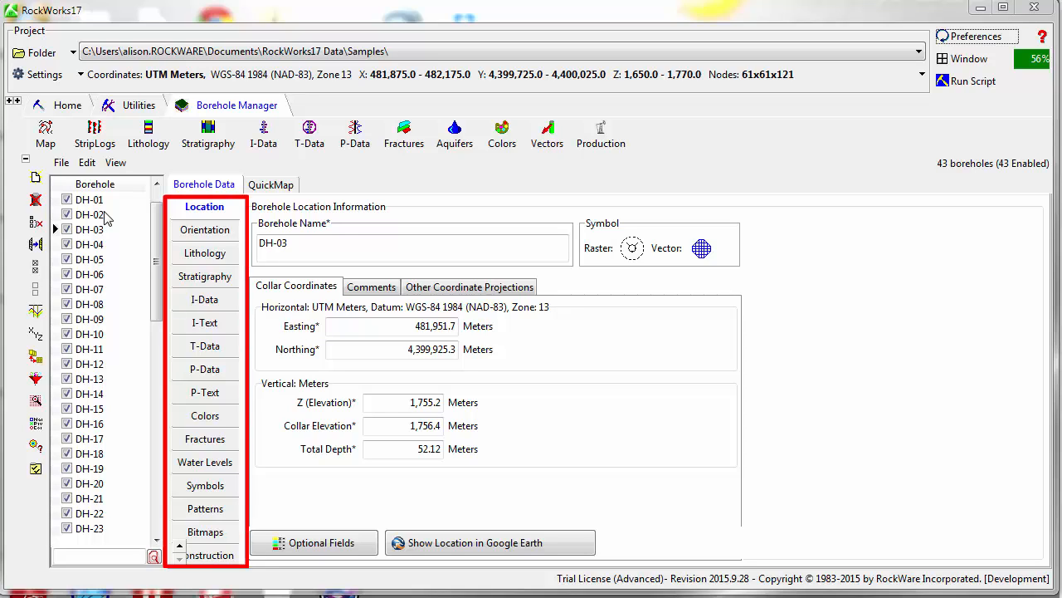
{"action": "left_click", "coordinate": [90, 214]}
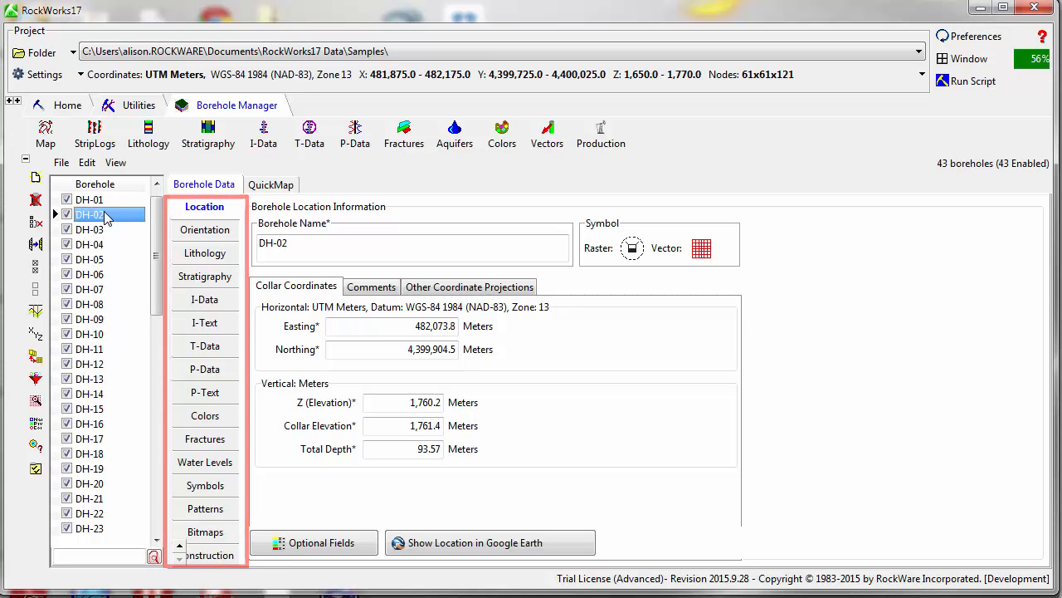
{"action": "left_click", "coordinate": [206, 253]}
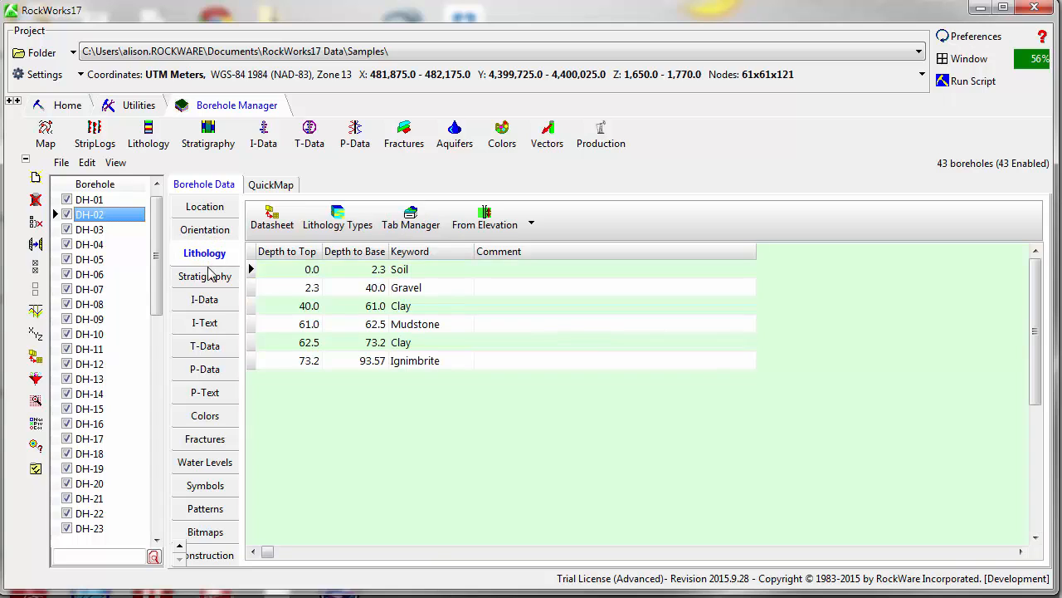
{"action": "left_click", "coordinate": [205, 299]}
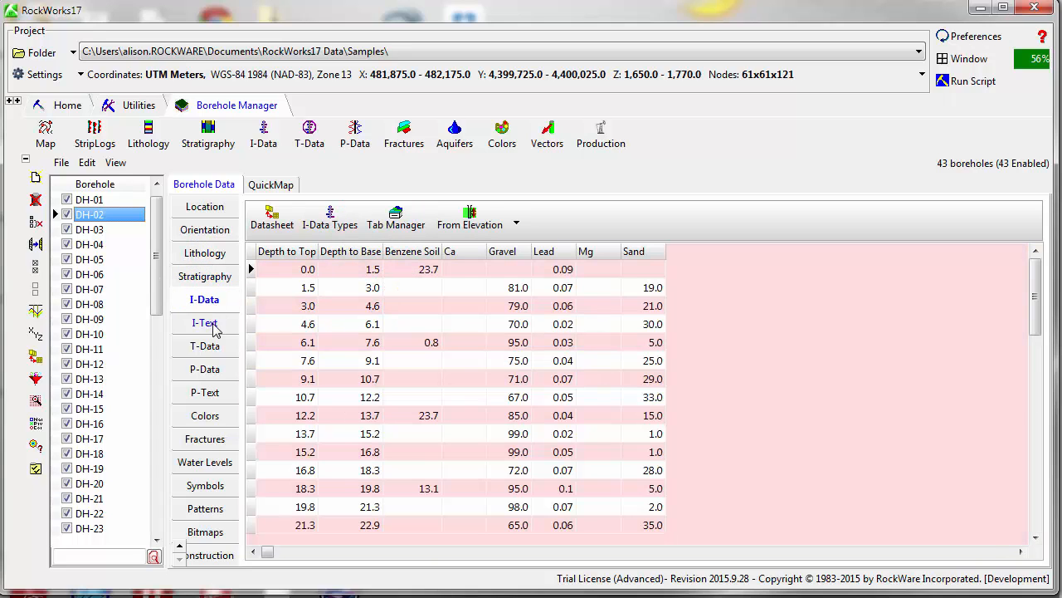
{"action": "left_click", "coordinate": [204, 345]}
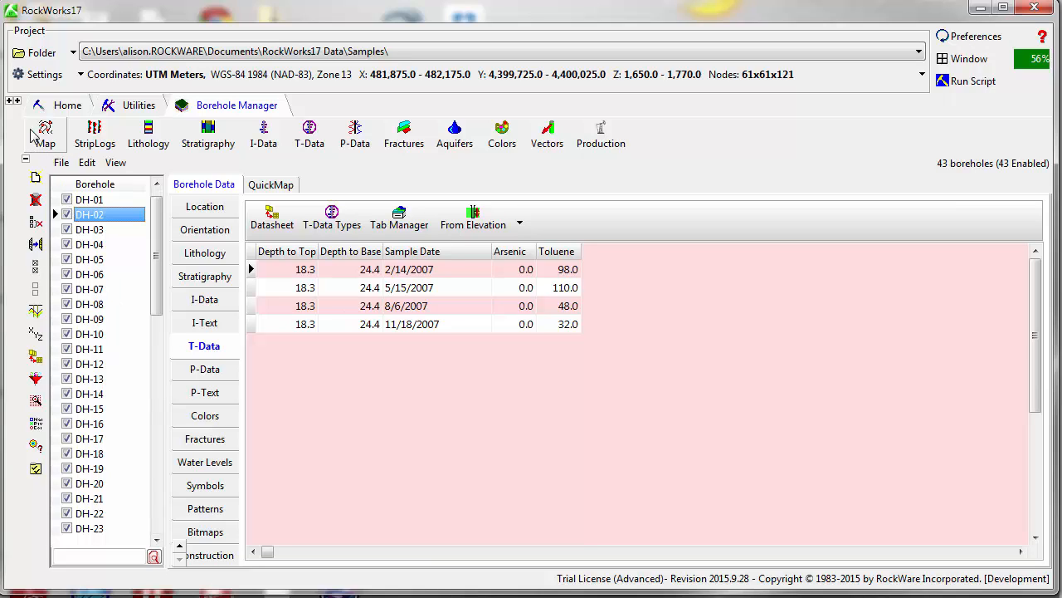
Step: Expand the Project Manager tree and collapse its 3-D Diagrams folder
{"action": "left_click", "coordinate": [14, 101]}
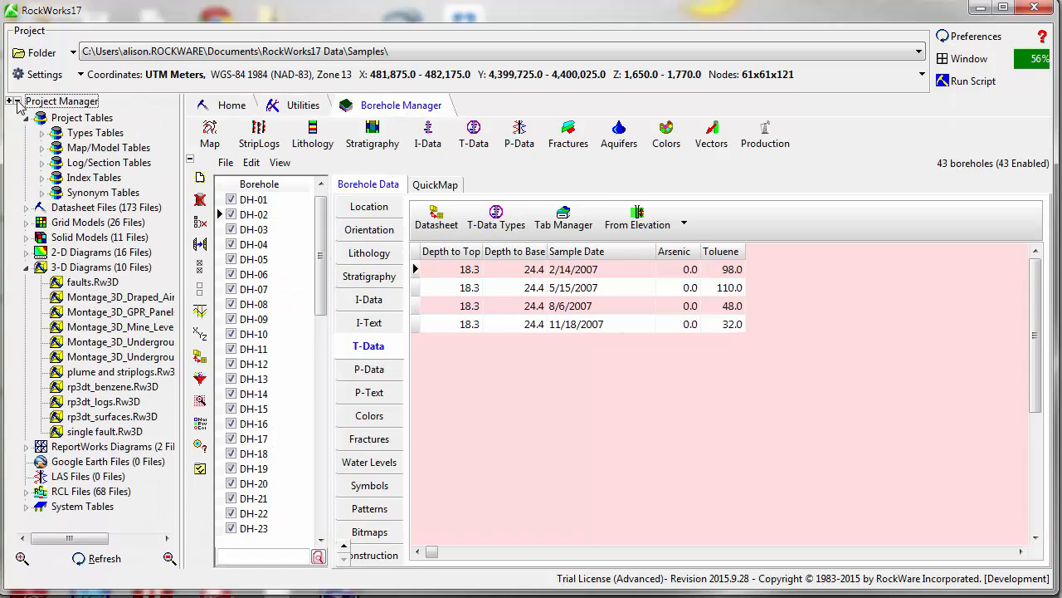
{"action": "mouse_move", "coordinate": [30, 274]}
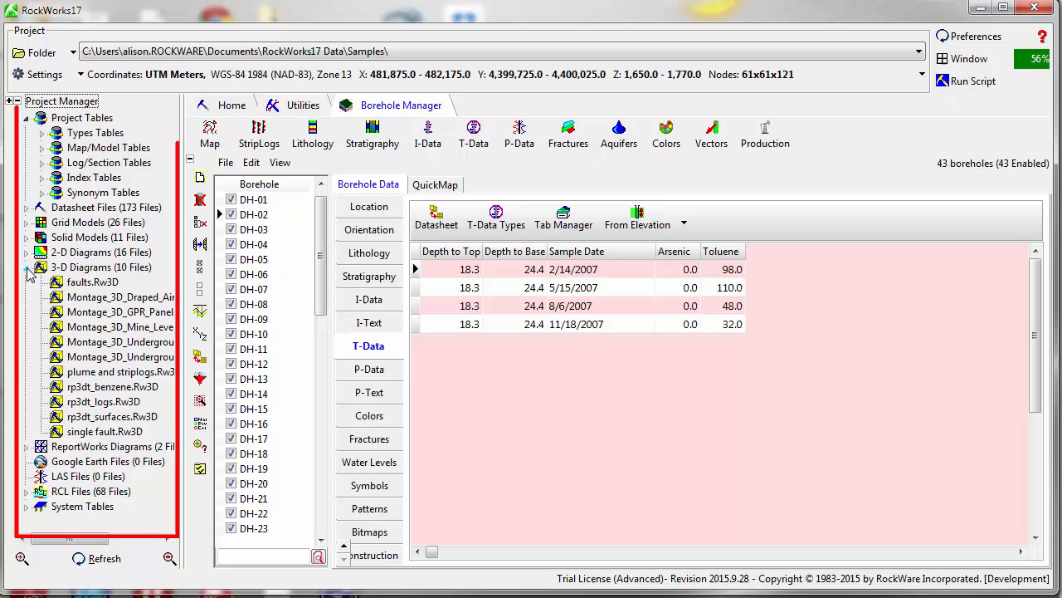
{"action": "left_click", "coordinate": [27, 252]}
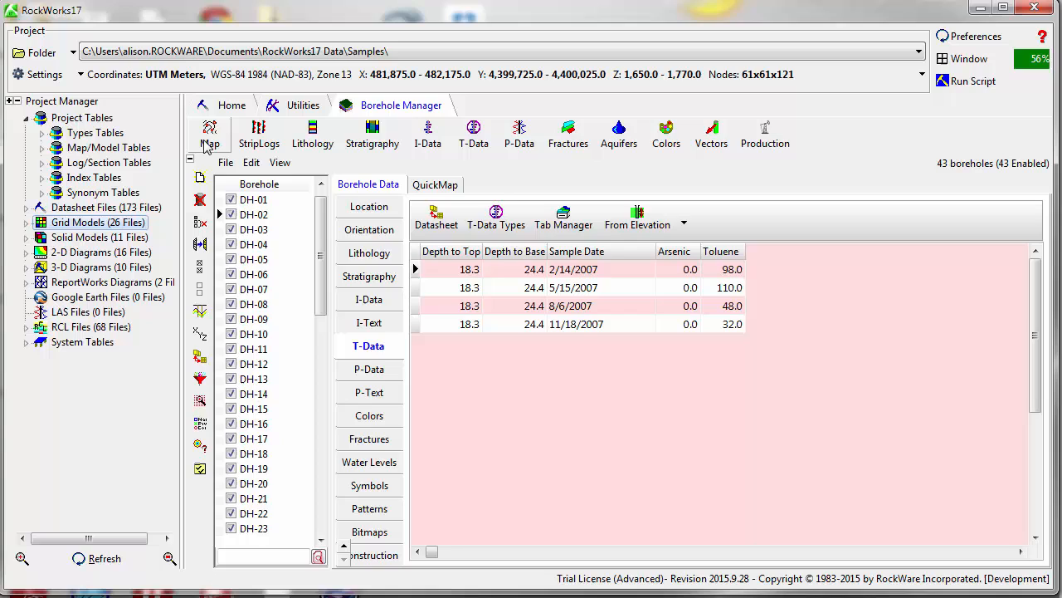
Step: Generate a Borehole Locations map with elevations added to the borehole labels
{"action": "left_click", "coordinate": [209, 135]}
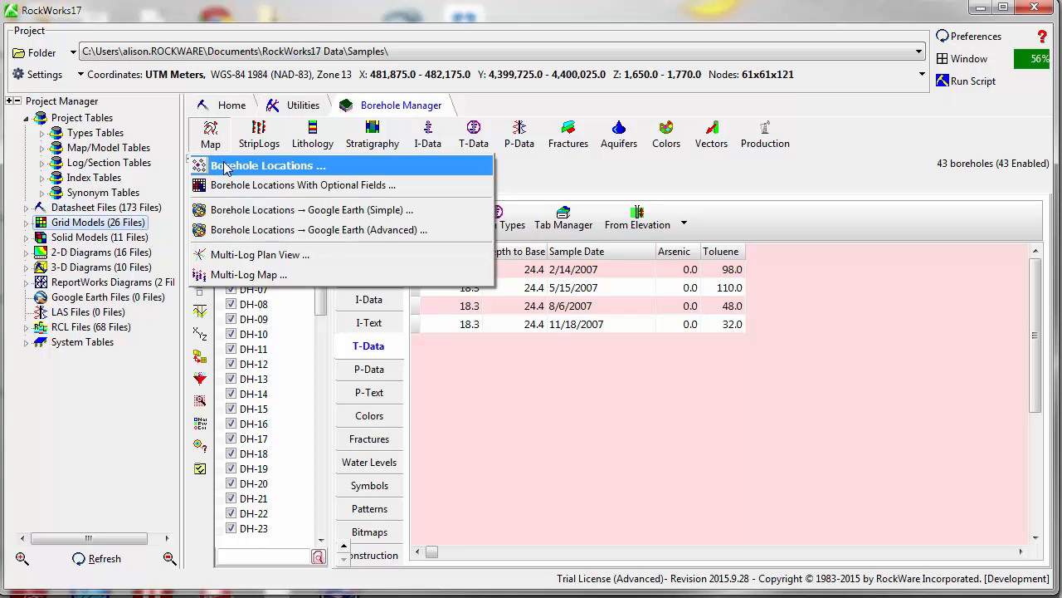
{"action": "left_click", "coordinate": [269, 166]}
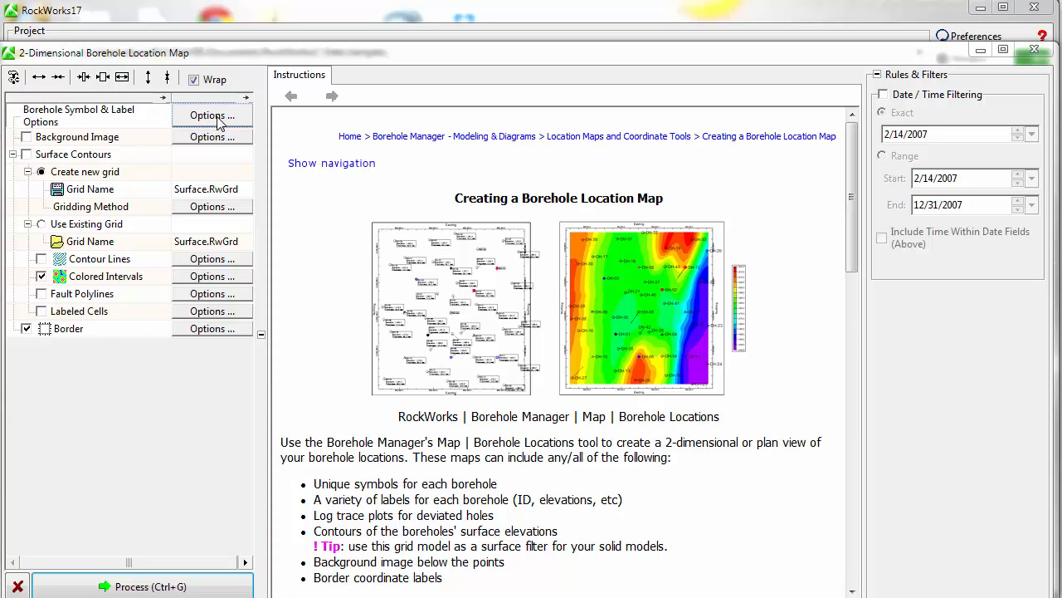
{"action": "left_click", "coordinate": [212, 117]}
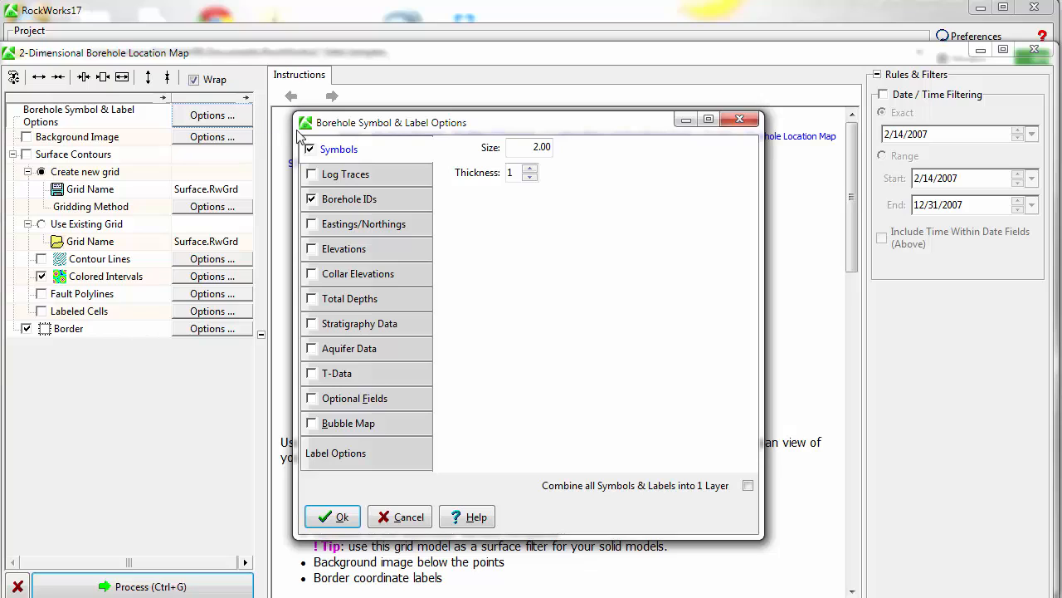
{"action": "mouse_move", "coordinate": [345, 176]}
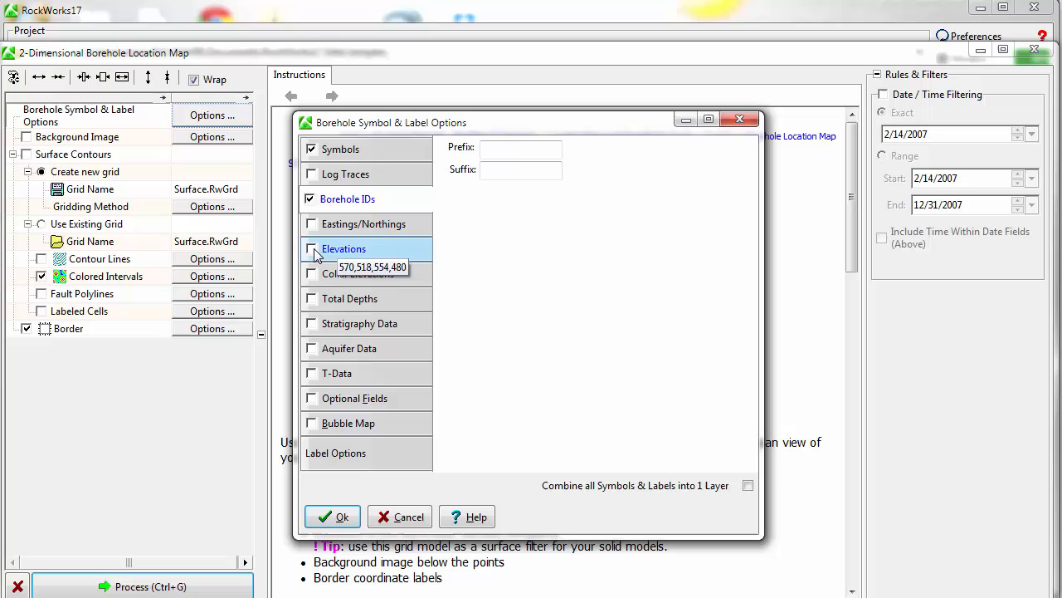
{"action": "left_click", "coordinate": [312, 249]}
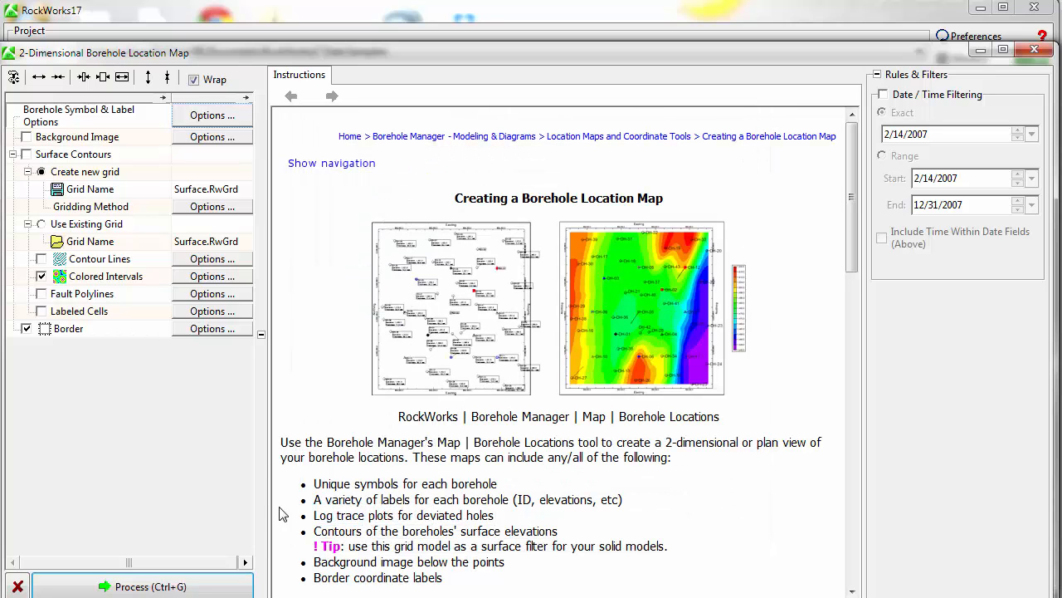
{"action": "left_click", "coordinate": [141, 586]}
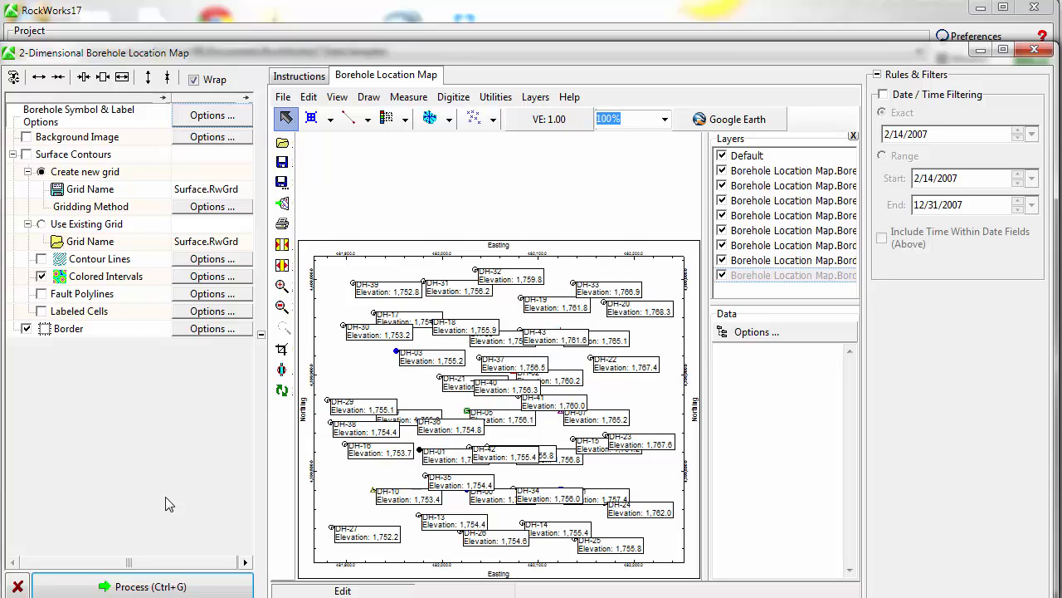
{"action": "mouse_move", "coordinate": [206, 229]}
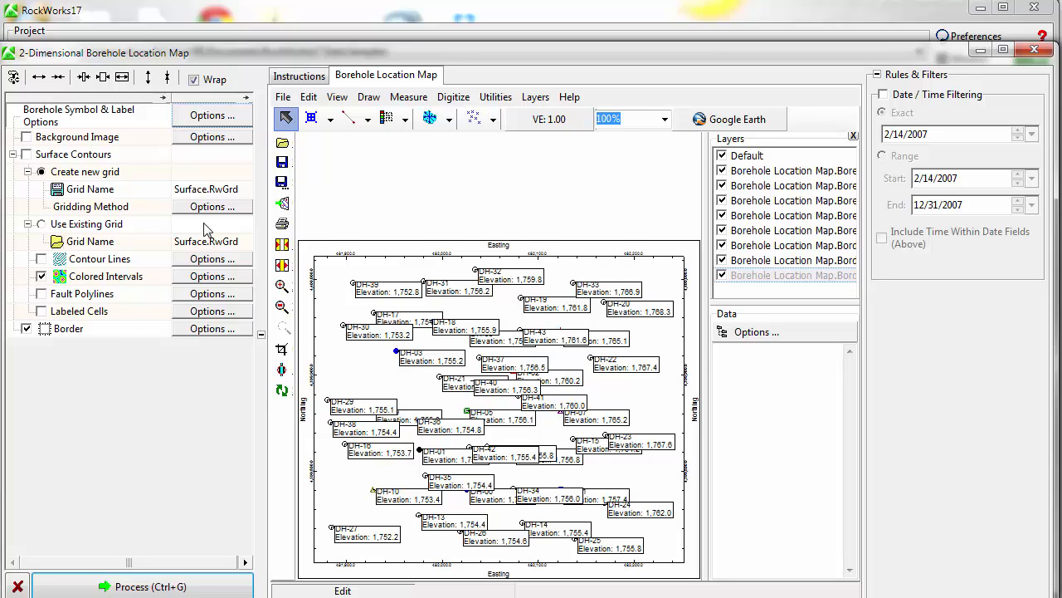
Step: Redraw the map with smaller labels and automatic label offsetting turned on
{"action": "left_click", "coordinate": [213, 116]}
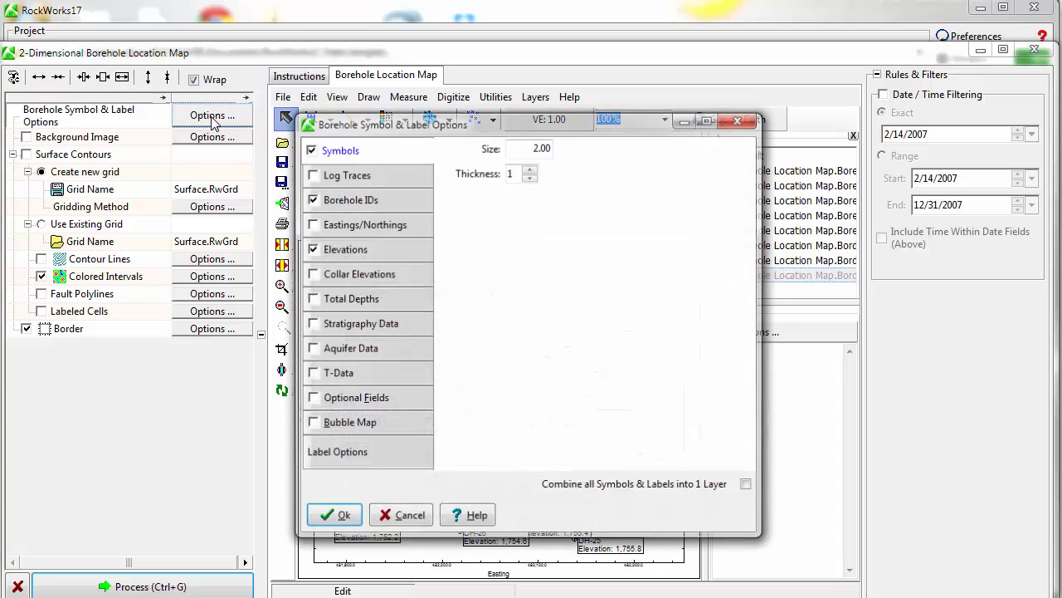
{"action": "left_click", "coordinate": [334, 451]}
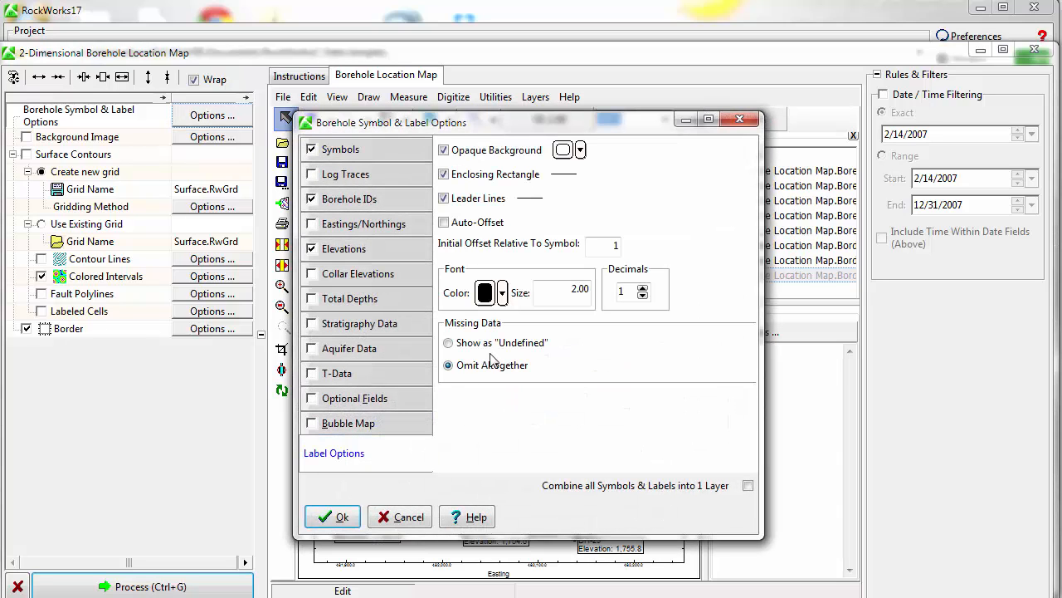
{"action": "triple_click", "coordinate": [563, 289]}
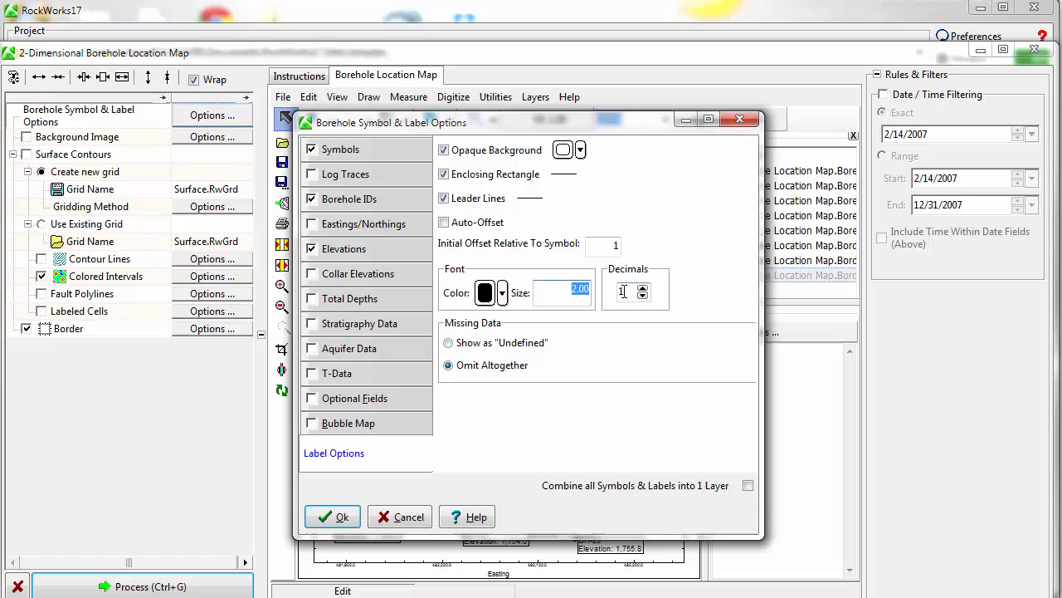
{"action": "left_click", "coordinate": [443, 222]}
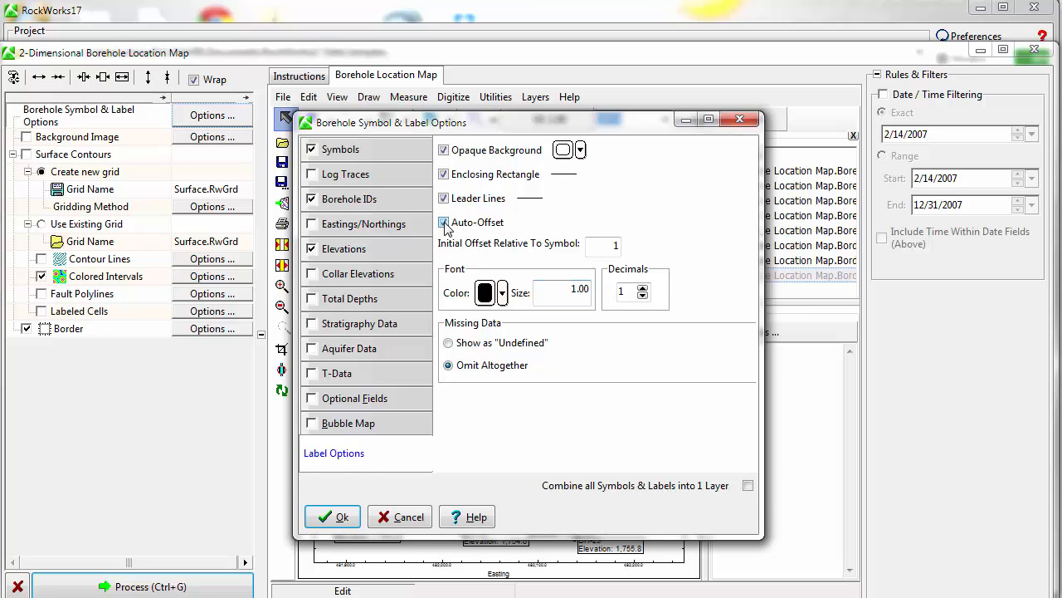
{"action": "left_click", "coordinate": [332, 516]}
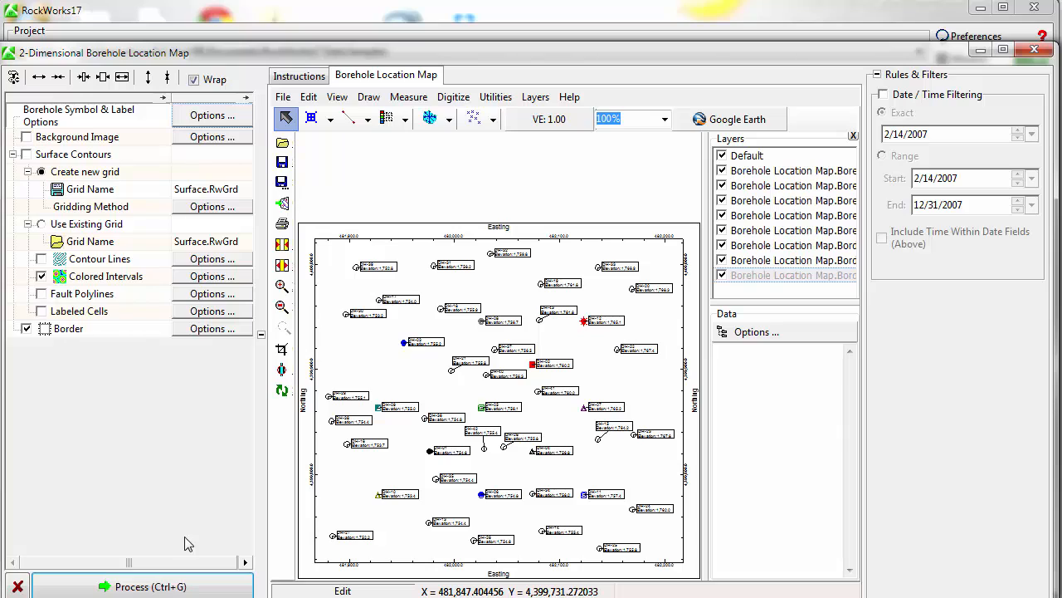
{"action": "mouse_move", "coordinate": [193, 536]}
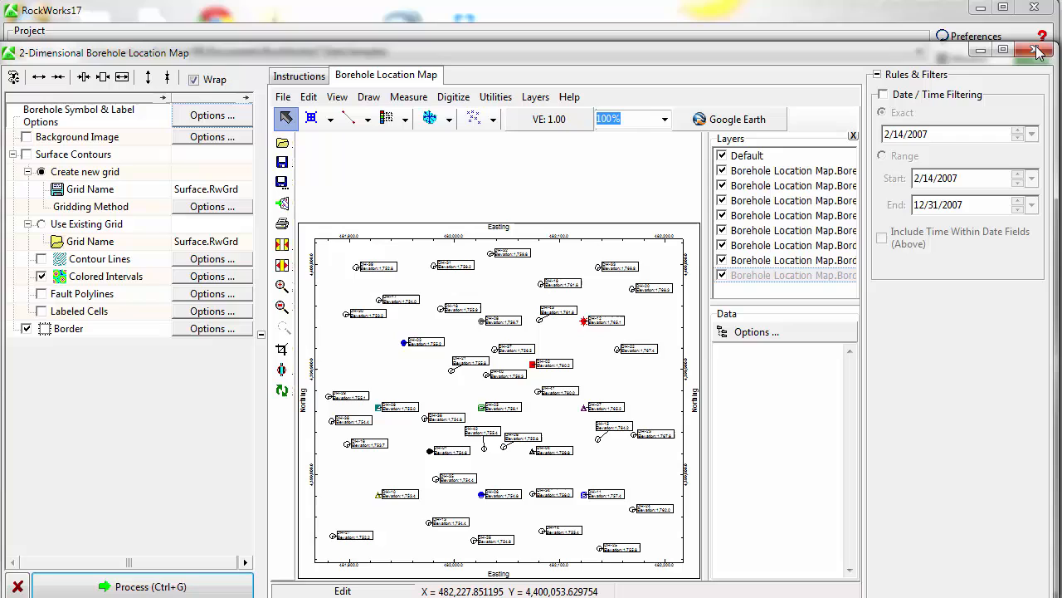
Step: Close the borehole location map window, answering the save warning
{"action": "left_click", "coordinate": [1036, 50]}
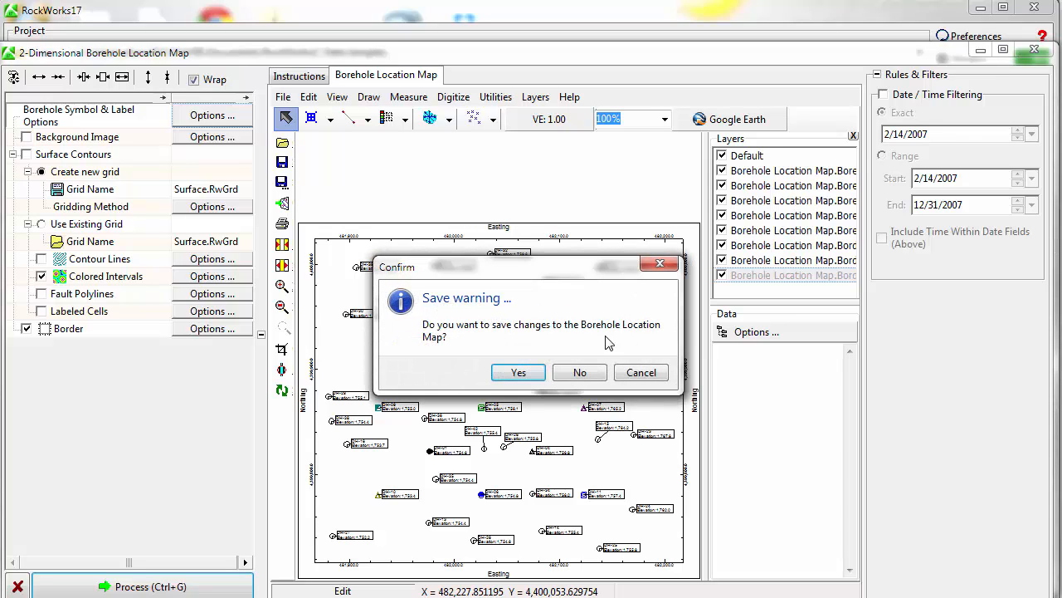
{"action": "left_click", "coordinate": [580, 372]}
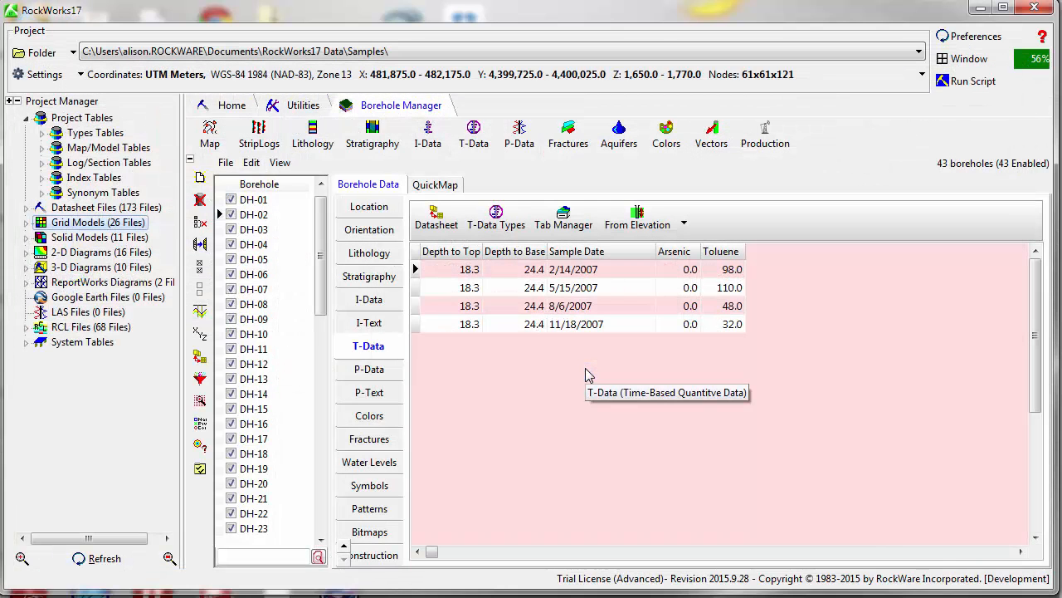
{"action": "mouse_move", "coordinate": [369, 206]}
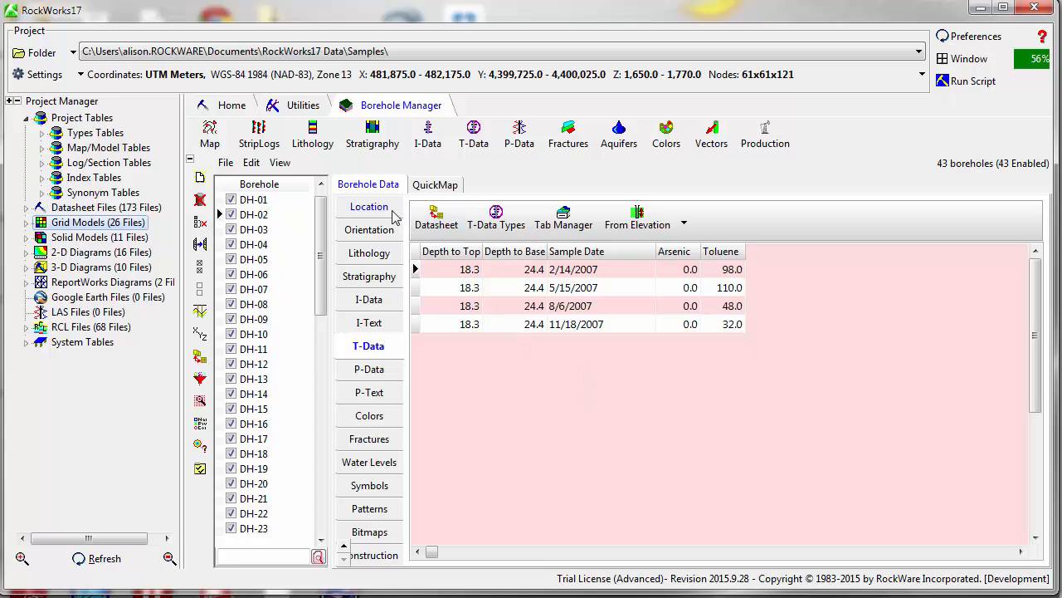
Step: Start a StripLogs 2-Dimensional hole-to-hole Section and review its striplog layout
{"action": "left_click", "coordinate": [368, 206]}
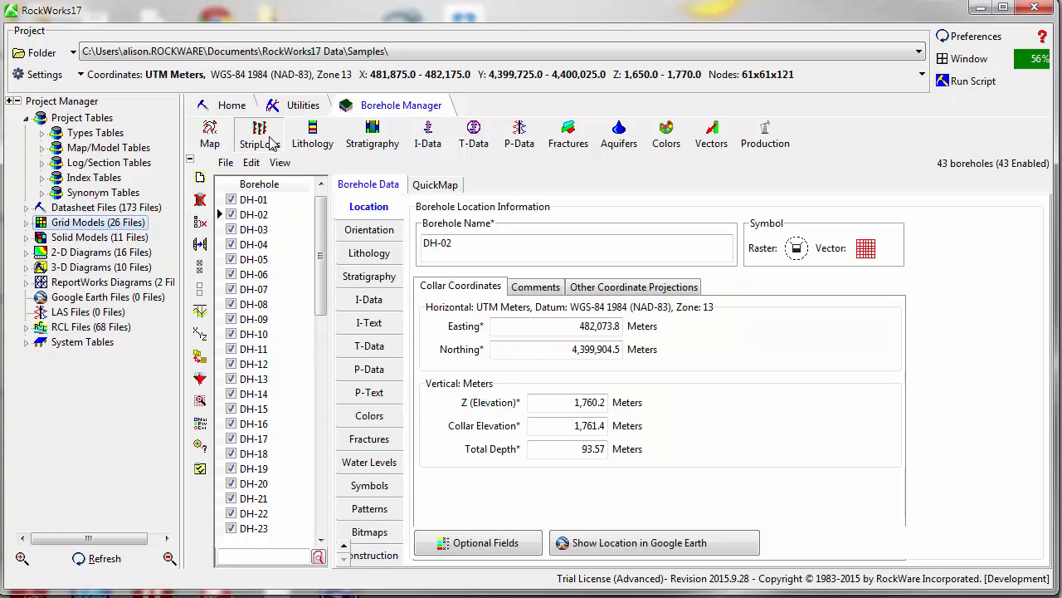
{"action": "left_click", "coordinate": [259, 134]}
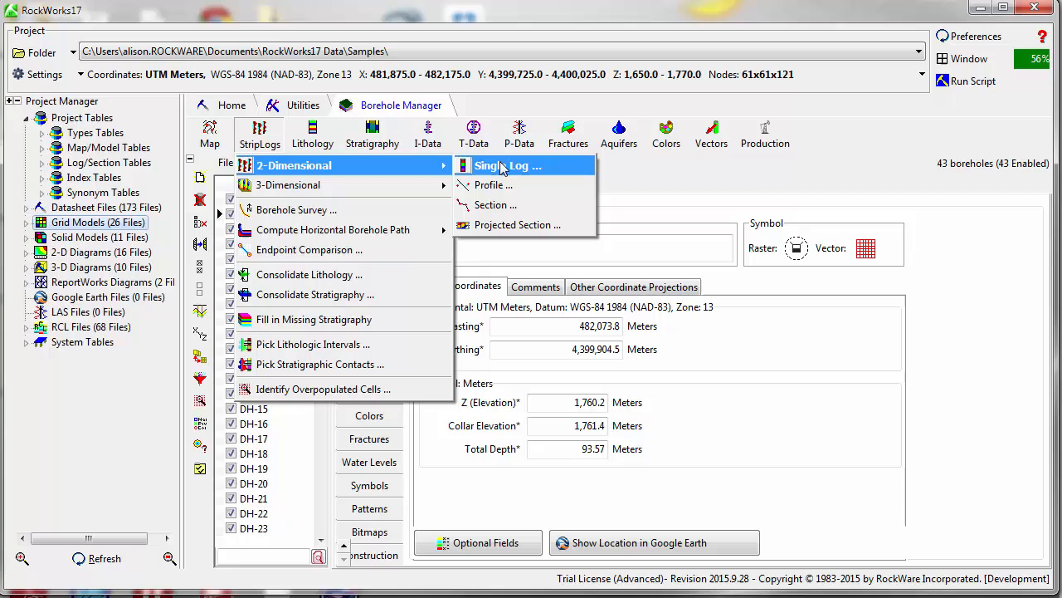
{"action": "left_click", "coordinate": [494, 205]}
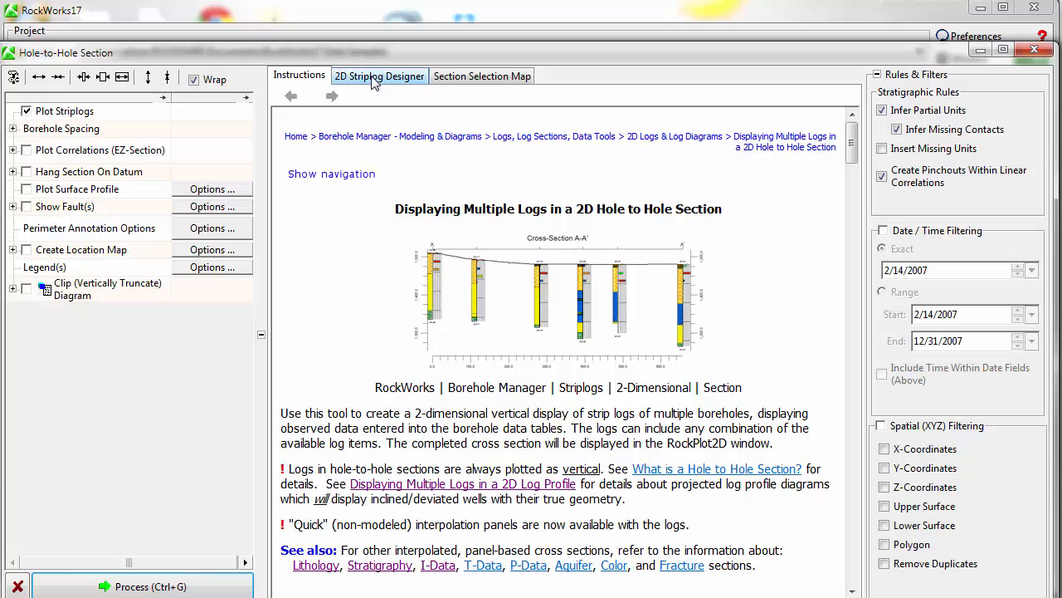
{"action": "left_click", "coordinate": [378, 76]}
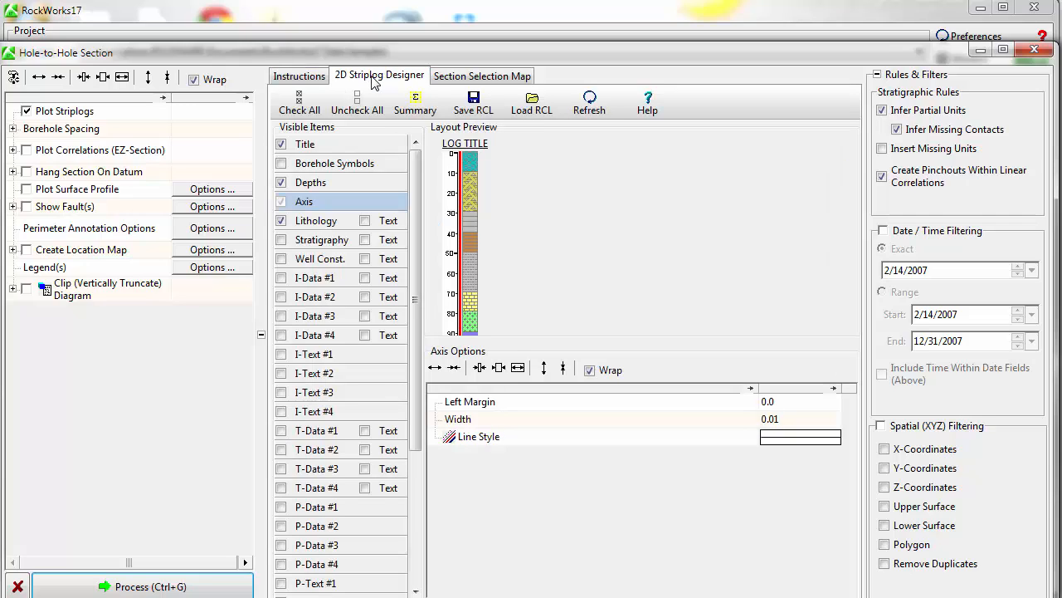
Step: Redraw the section line across the boreholes to DH-23 and generate Cross-Section A-A'
{"action": "left_click", "coordinate": [481, 74]}
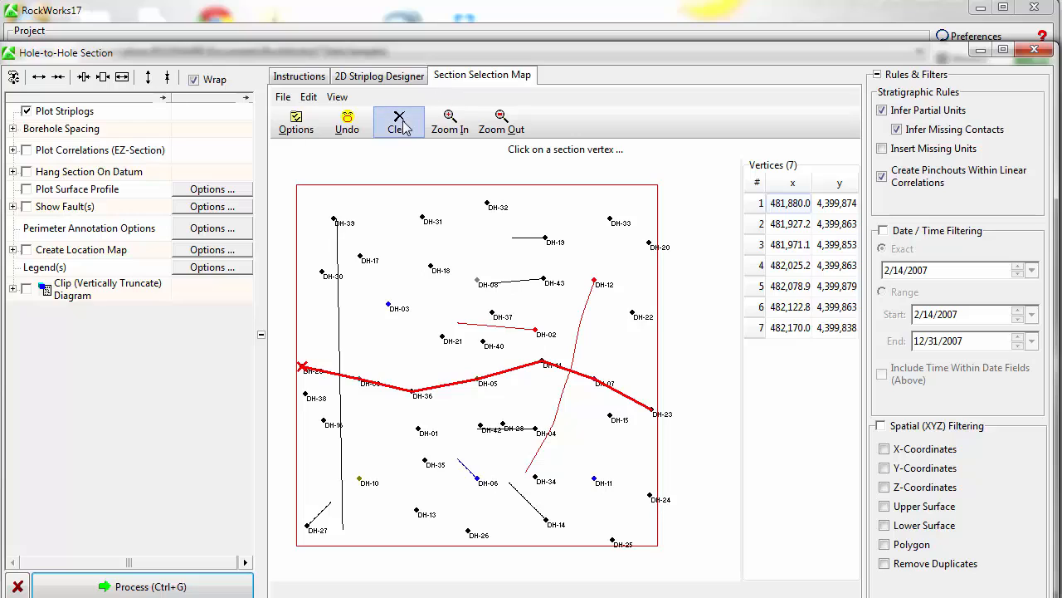
{"action": "left_click", "coordinate": [398, 119]}
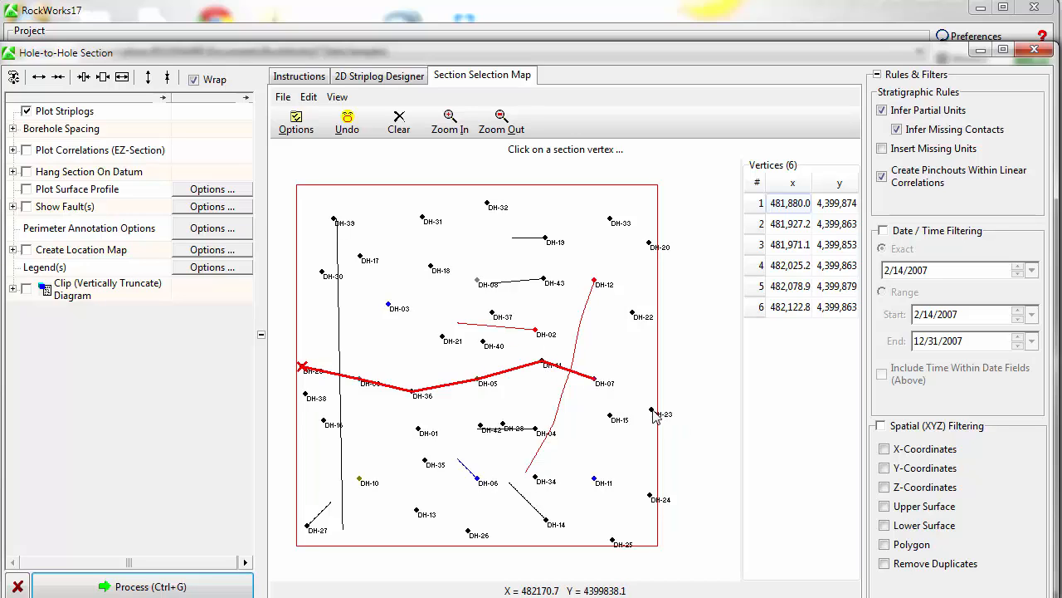
{"action": "left_click", "coordinate": [143, 586]}
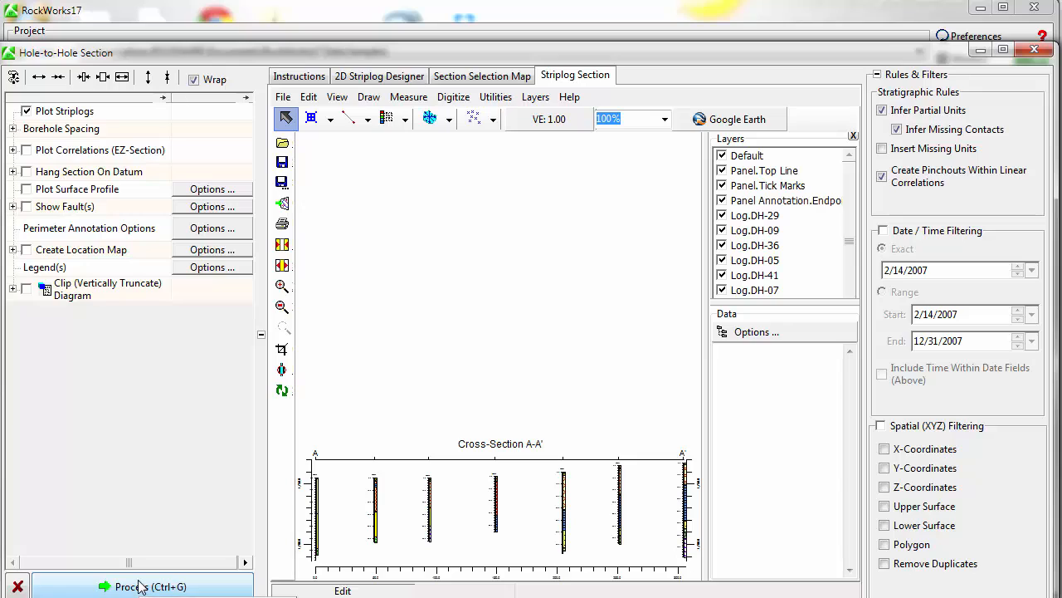
{"action": "mouse_move", "coordinate": [143, 481]}
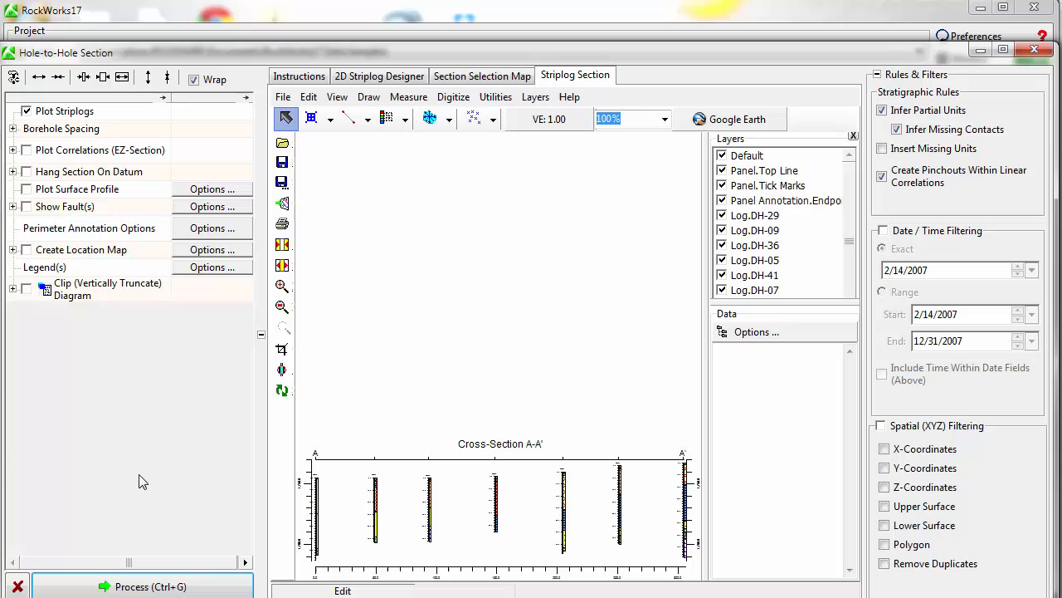
{"action": "mouse_move", "coordinate": [357, 138]}
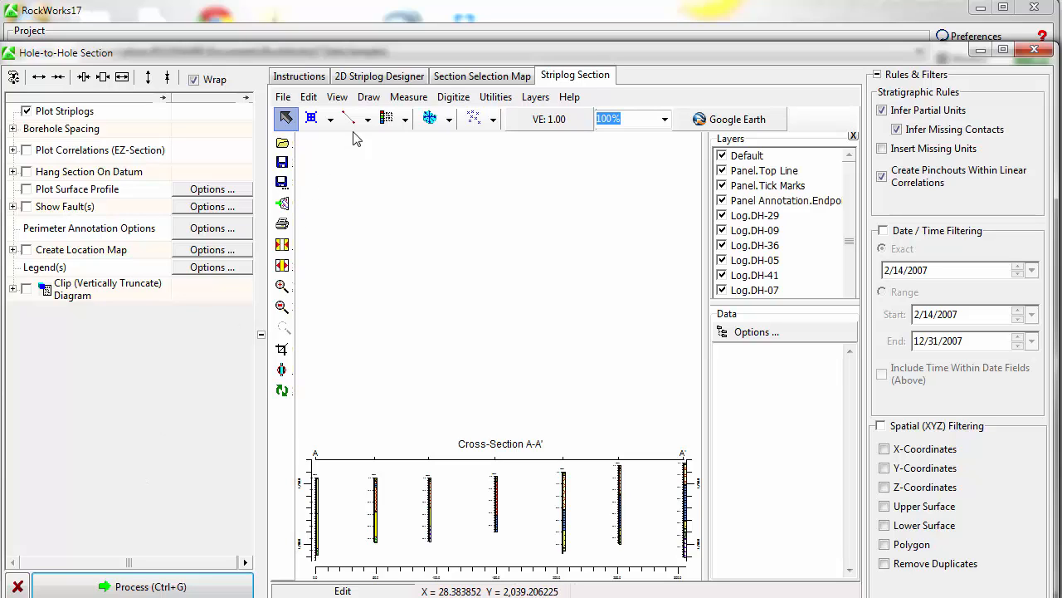
Step: Enable the P-Data #1 Gamma curve in the striplog design and regenerate Cross-Section A-A'
{"action": "left_click", "coordinate": [378, 75]}
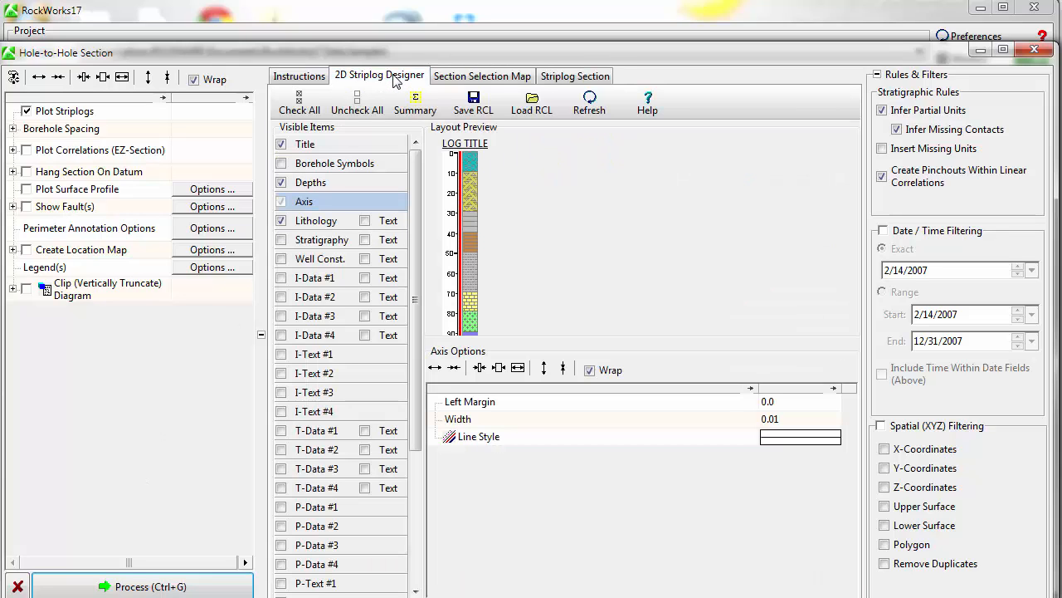
{"action": "left_click", "coordinate": [317, 506]}
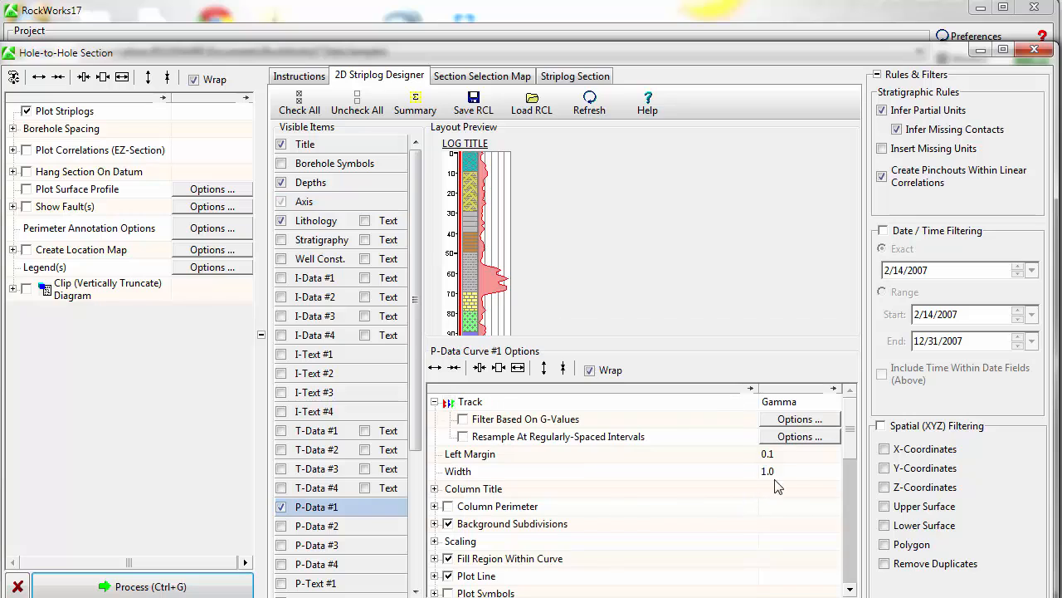
{"action": "left_click", "coordinate": [574, 77]}
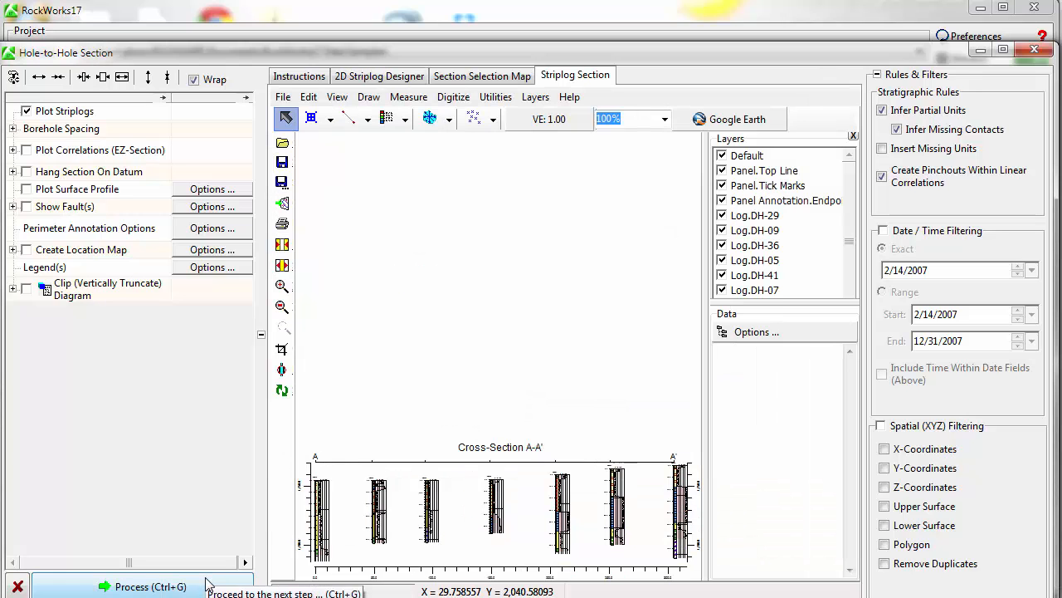
{"action": "mouse_move", "coordinate": [282, 286]}
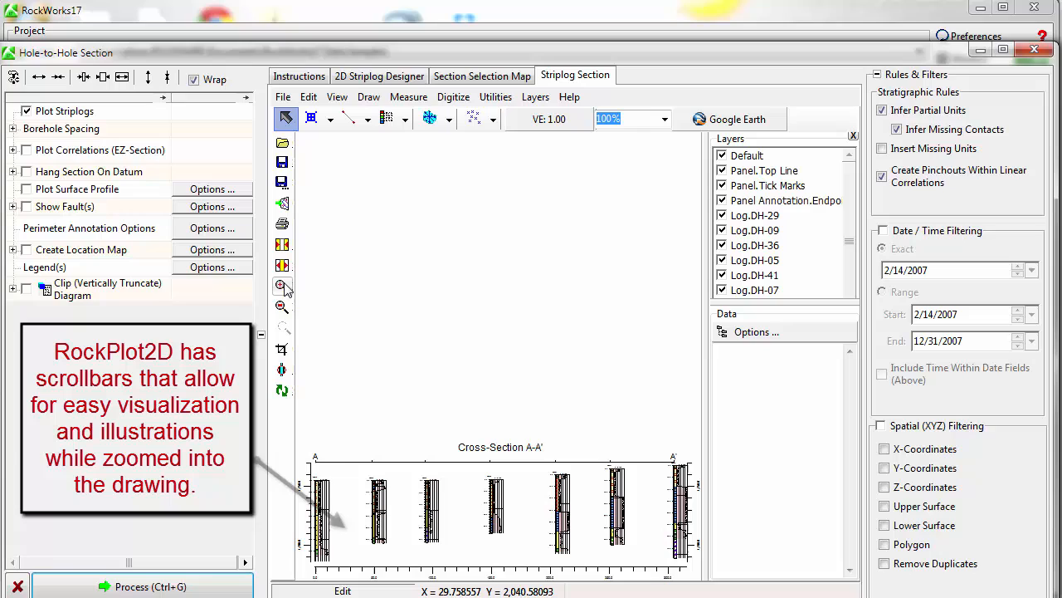
Step: Zoom in on the section's striplogs and scroll right toward the A' end
{"action": "left_click", "coordinate": [282, 286]}
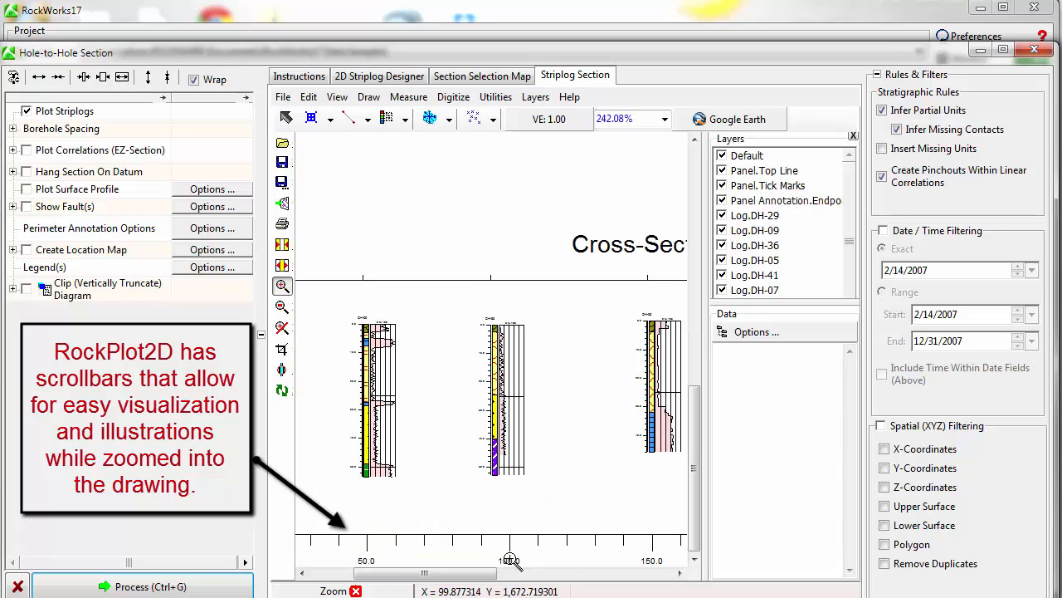
{"action": "left_click", "coordinate": [681, 572]}
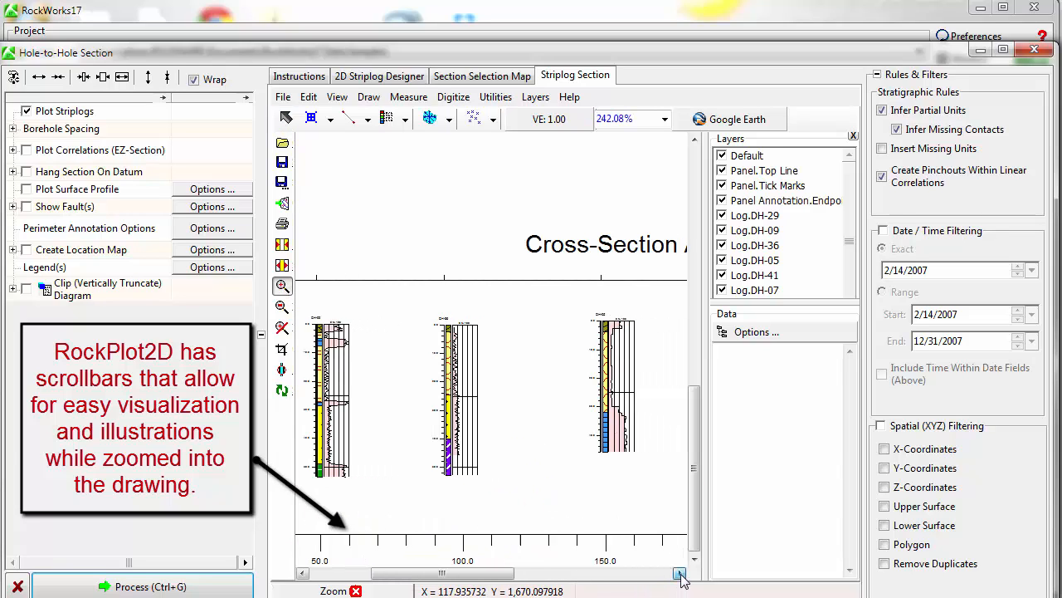
{"action": "left_click", "coordinate": [679, 573]}
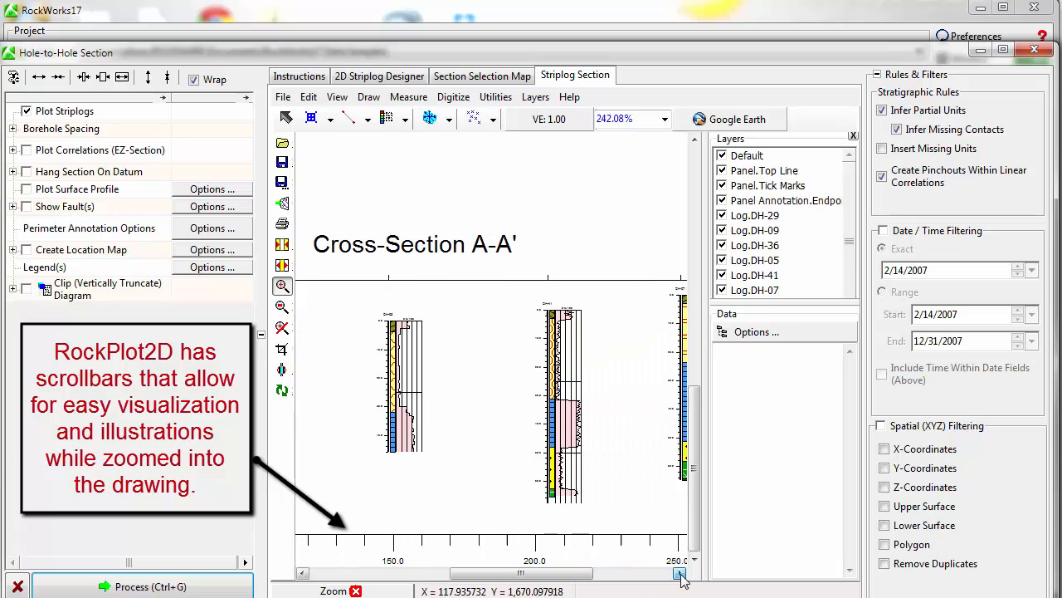
{"action": "left_click", "coordinate": [681, 575]}
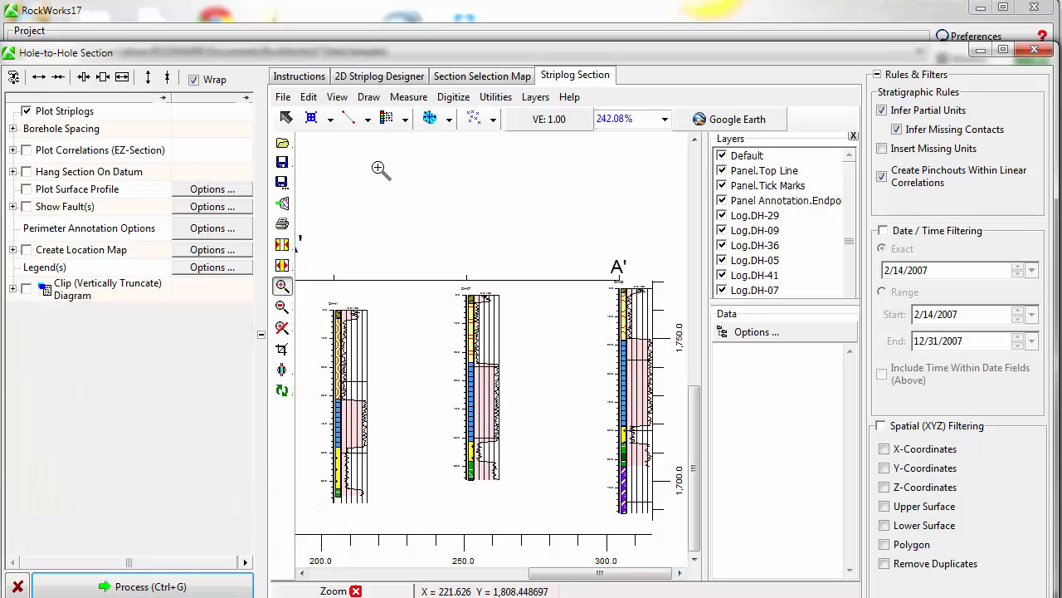
Step: Save the cross section as the RockPlot2D file 'section1'
{"action": "left_click", "coordinate": [282, 96]}
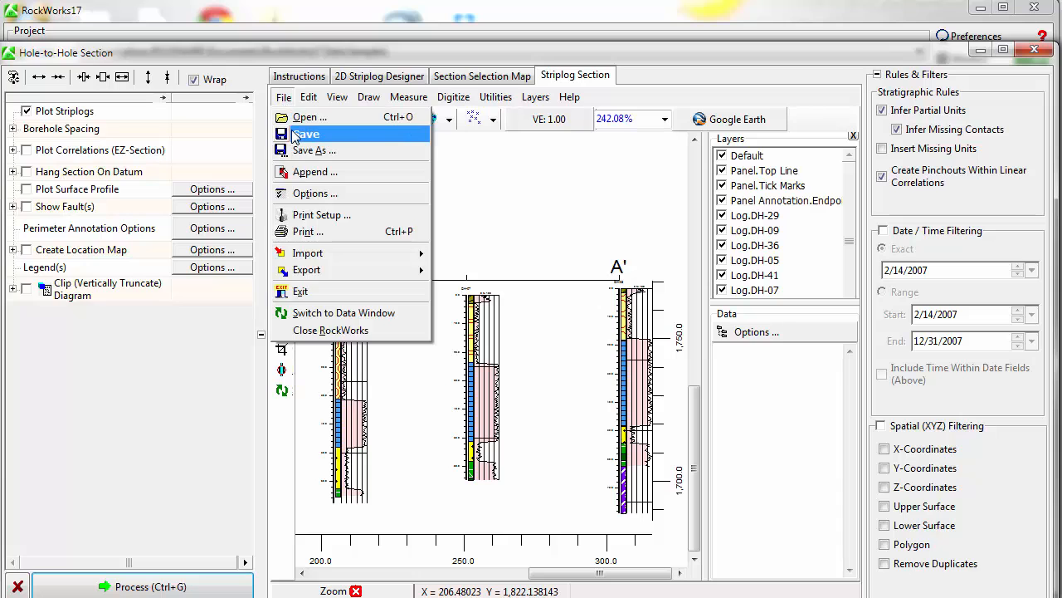
{"action": "left_click", "coordinate": [312, 149]}
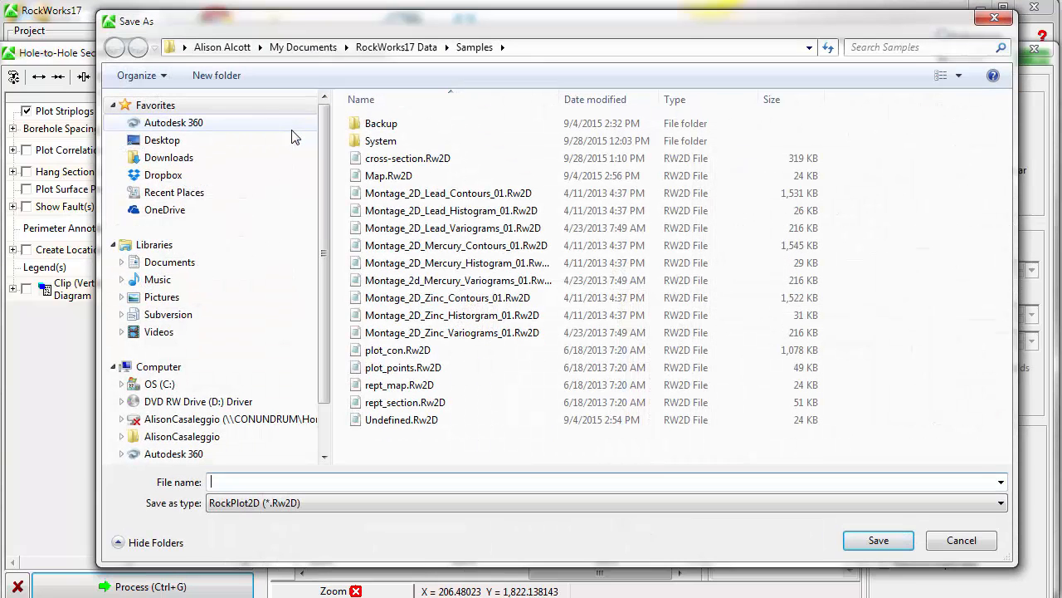
{"action": "type", "text": "sect"}
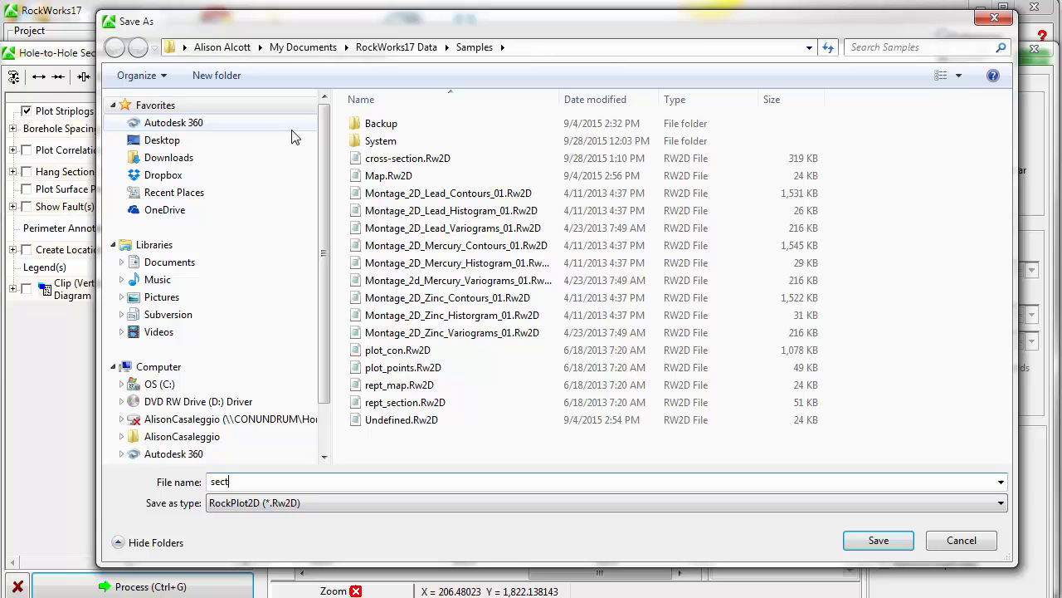
{"action": "type", "text": "ion1"}
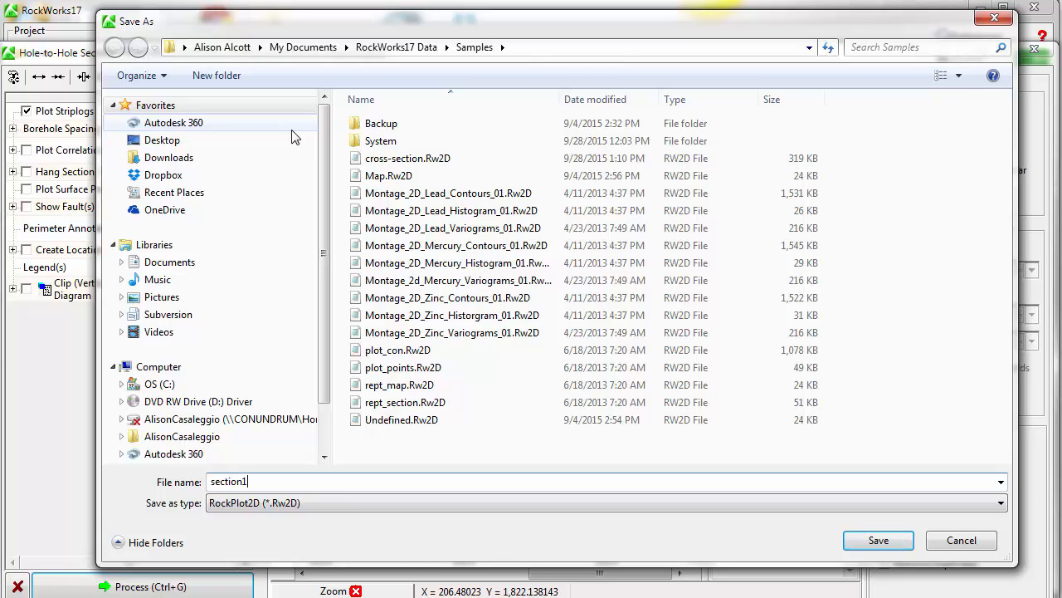
{"action": "left_click", "coordinate": [878, 541]}
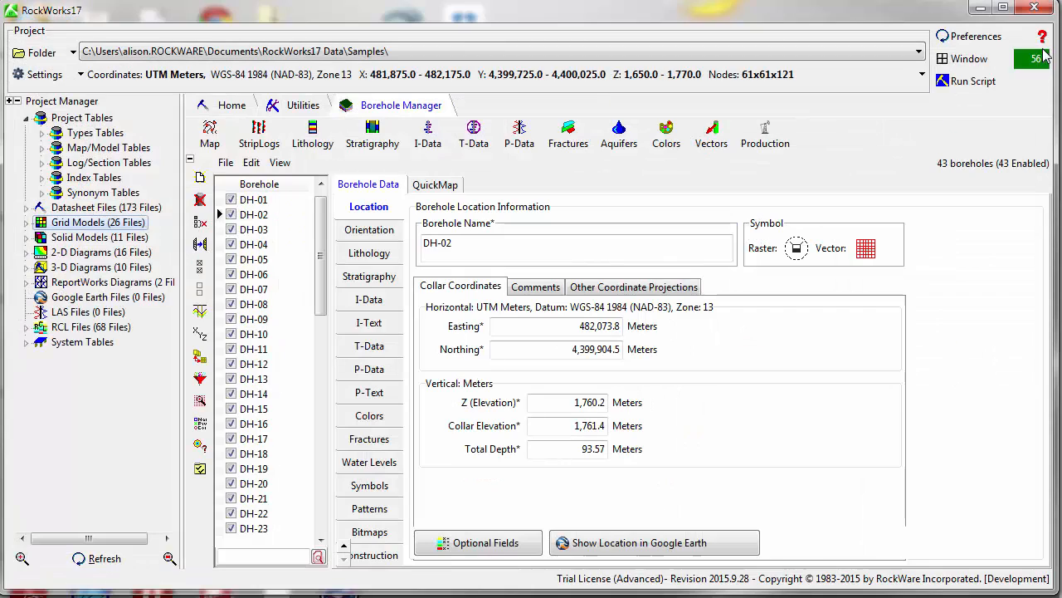
Step: Check section1 under 2-D Diagrams, then launch the I-Data Model tool
{"action": "left_click", "coordinate": [97, 236]}
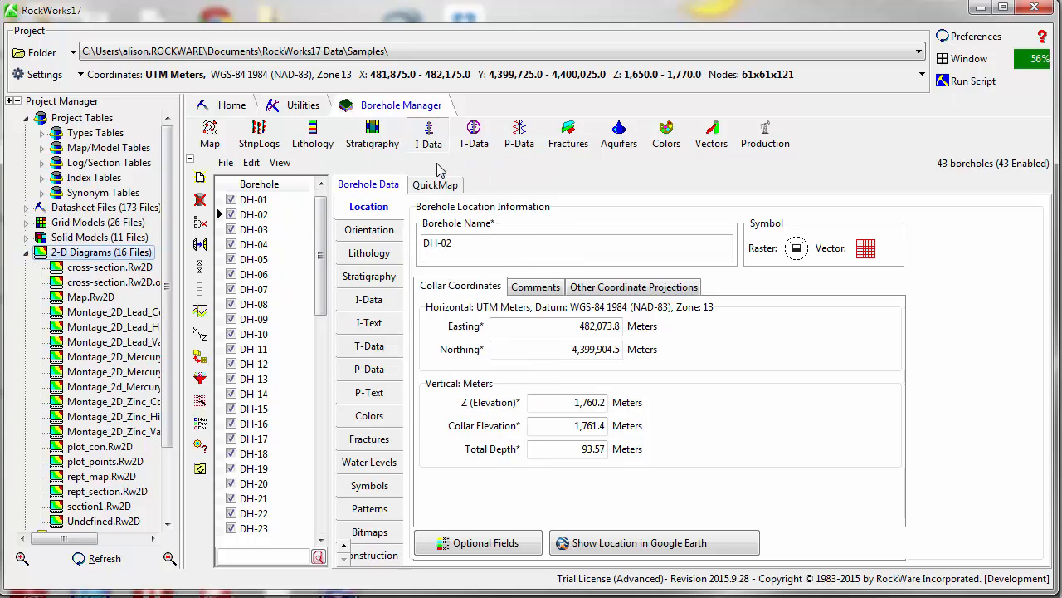
{"action": "left_click", "coordinate": [429, 133]}
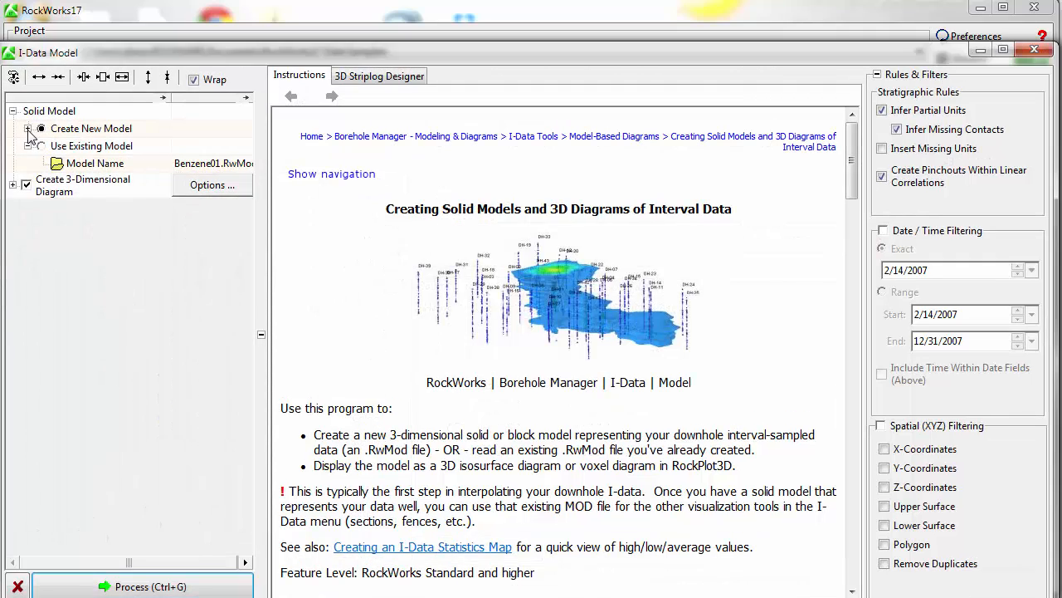
Step: Model the Benzene Soil I-Data track and display it as a 3D block diagram
{"action": "left_click", "coordinate": [27, 128]}
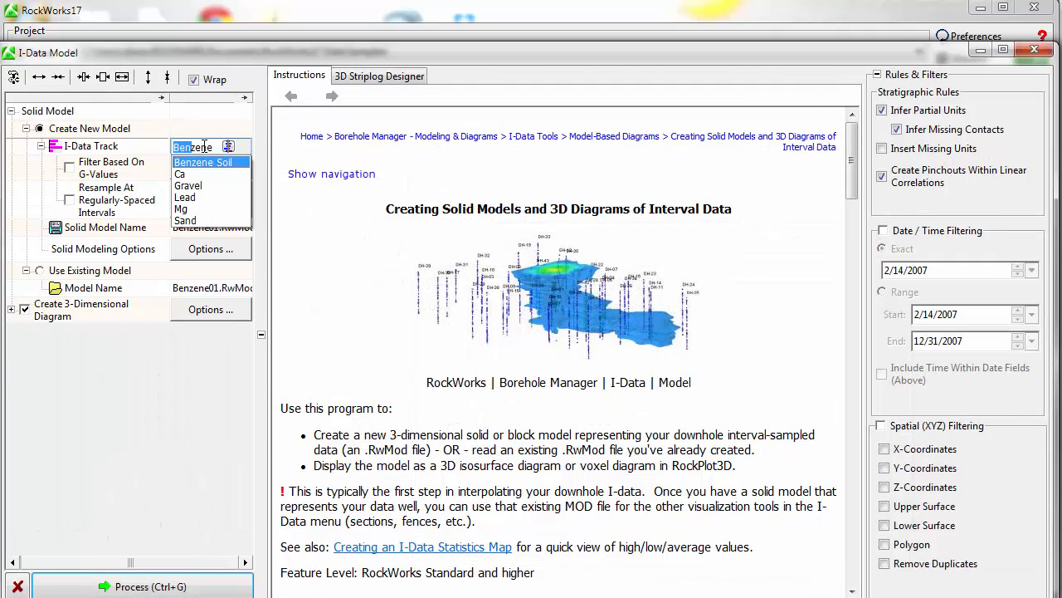
{"action": "left_click", "coordinate": [203, 162]}
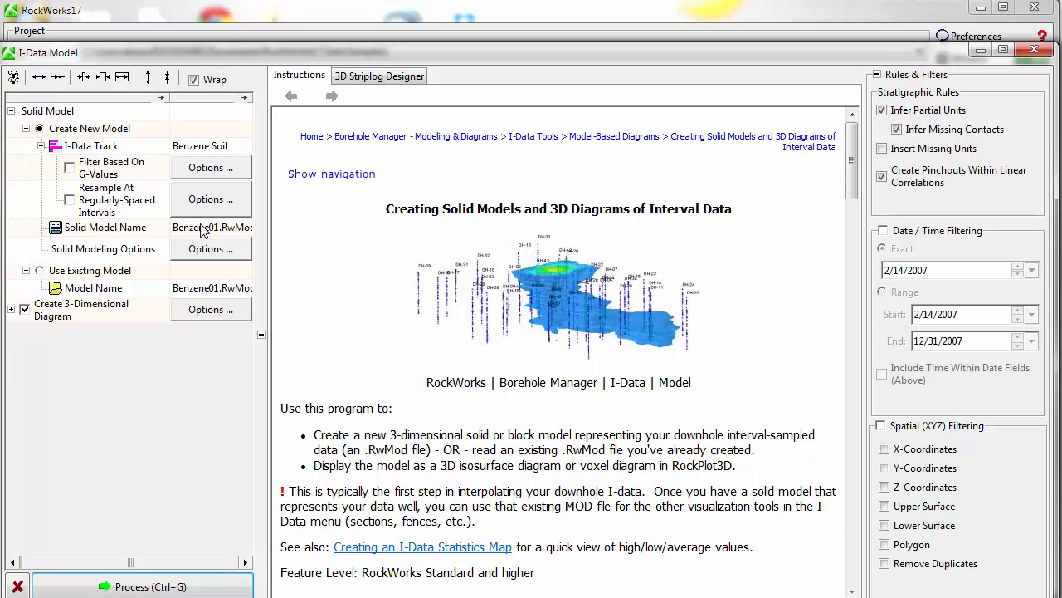
{"action": "left_click", "coordinate": [141, 586]}
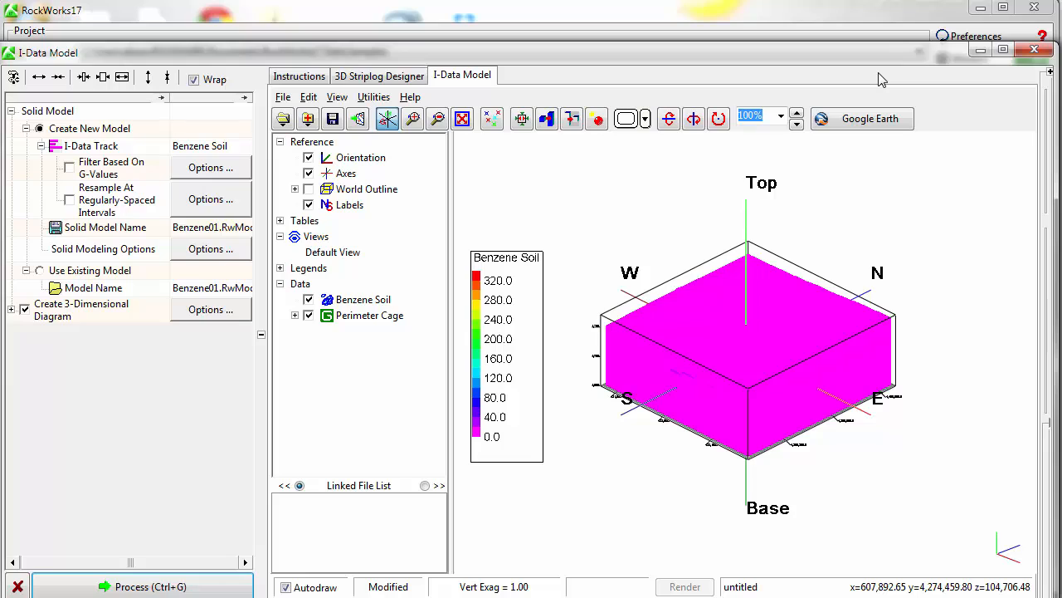
{"action": "mouse_move", "coordinate": [362, 299]}
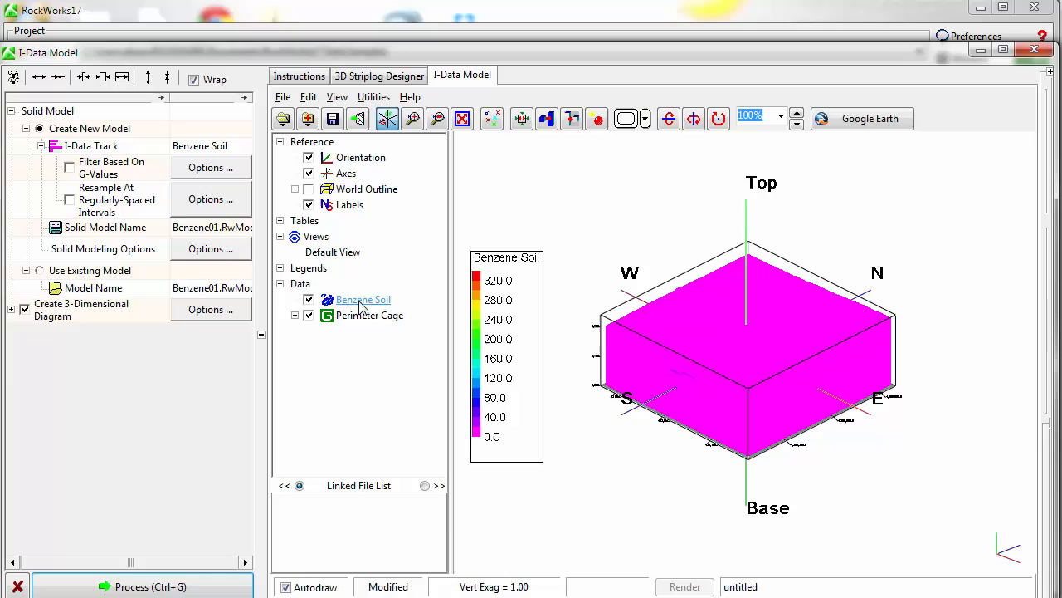
Step: Set the Benzene Soil model iso-level to 30 and draw it as a wireframe surface
{"action": "right_click", "coordinate": [362, 299]}
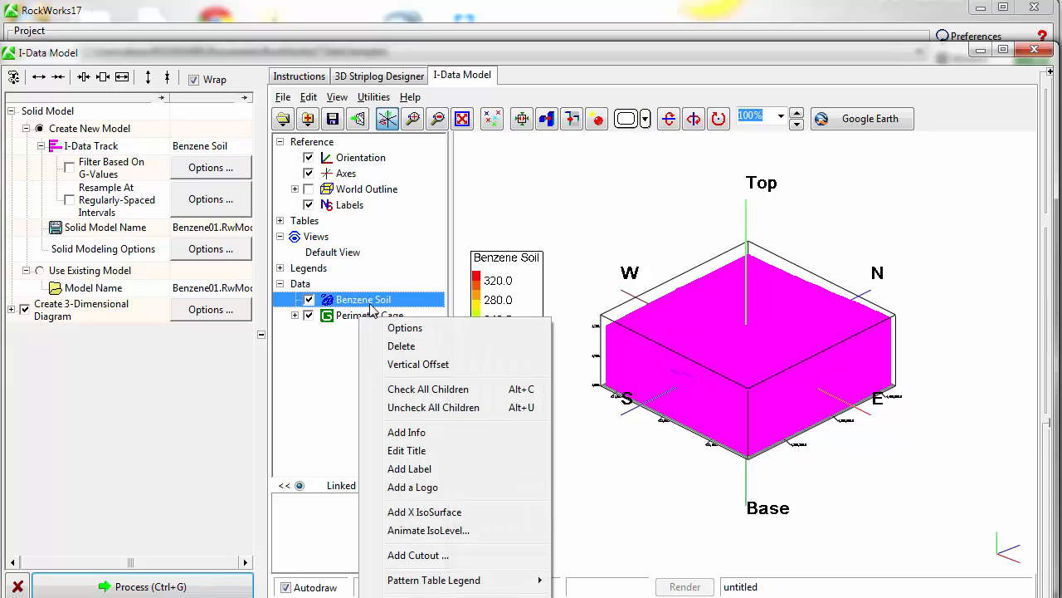
{"action": "left_click", "coordinate": [405, 327]}
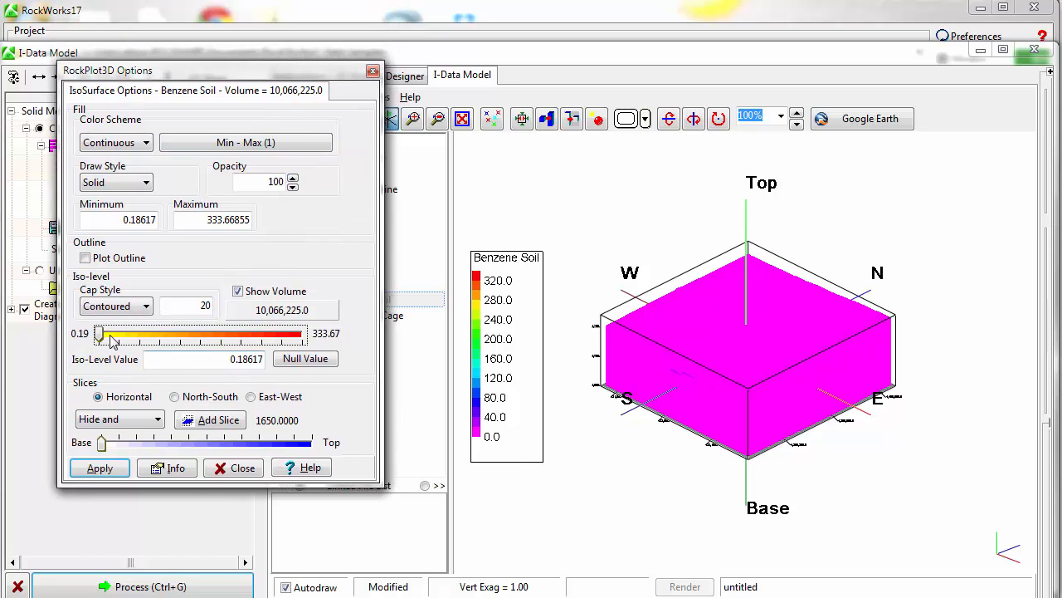
{"action": "left_click_drag", "start_coordinate": [100, 332], "coordinate": [123, 332]}
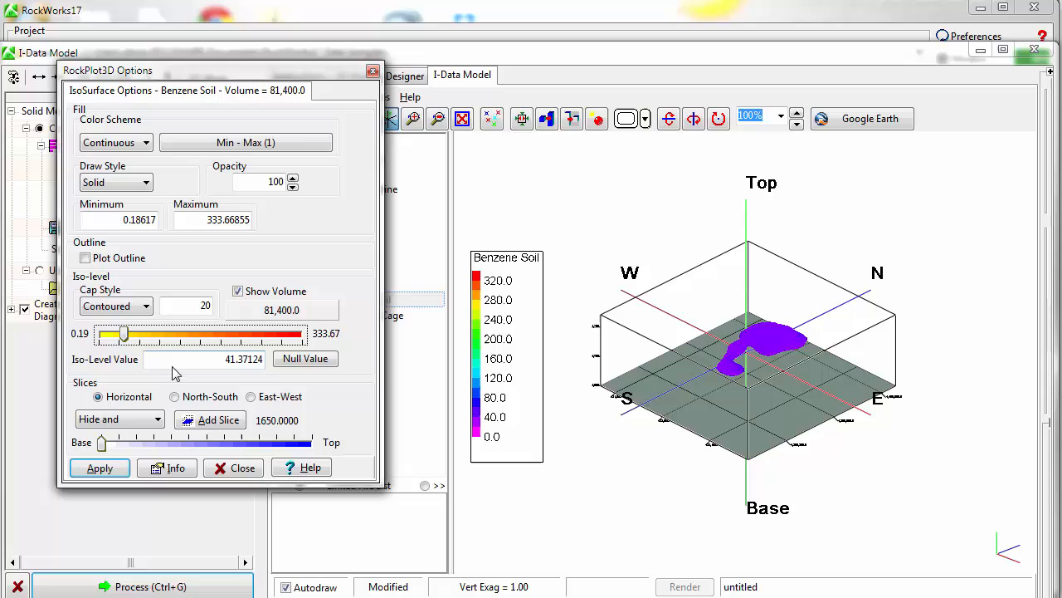
{"action": "left_click_drag", "start_coordinate": [123, 334], "coordinate": [116, 334]}
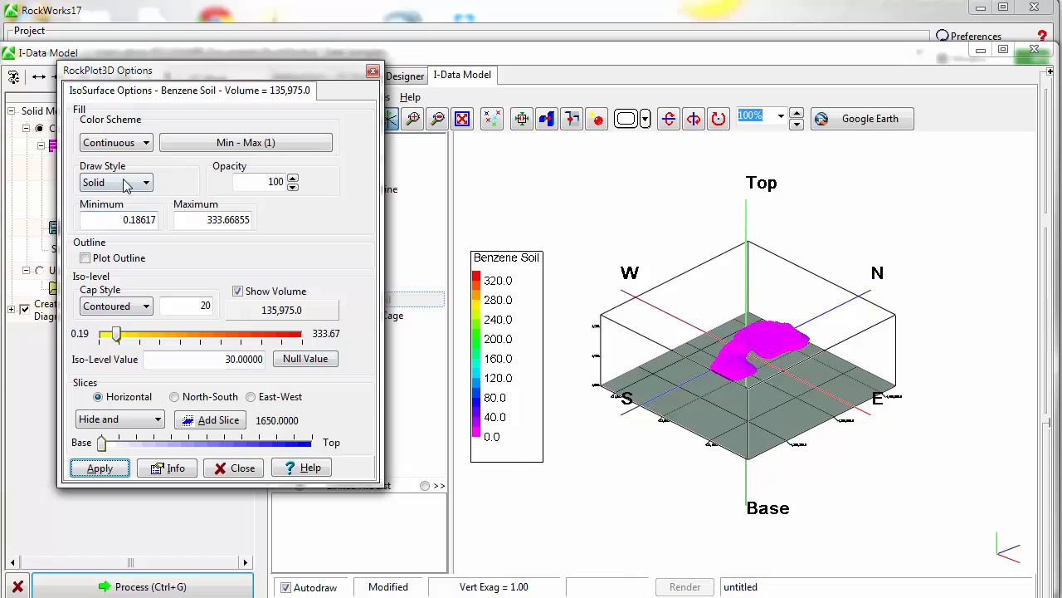
{"action": "left_click", "coordinate": [116, 181]}
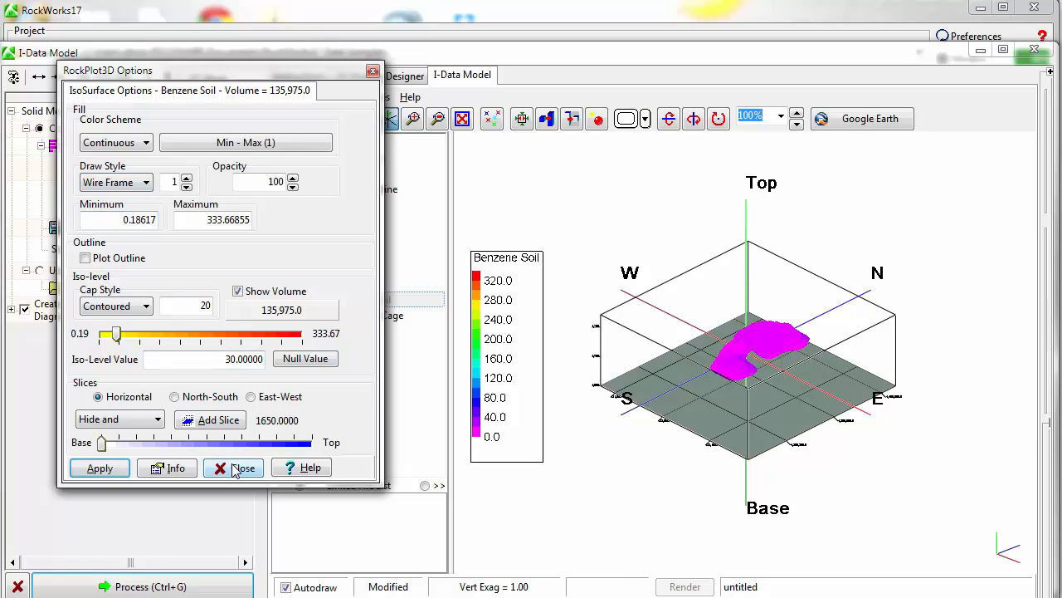
{"action": "left_click", "coordinate": [234, 468]}
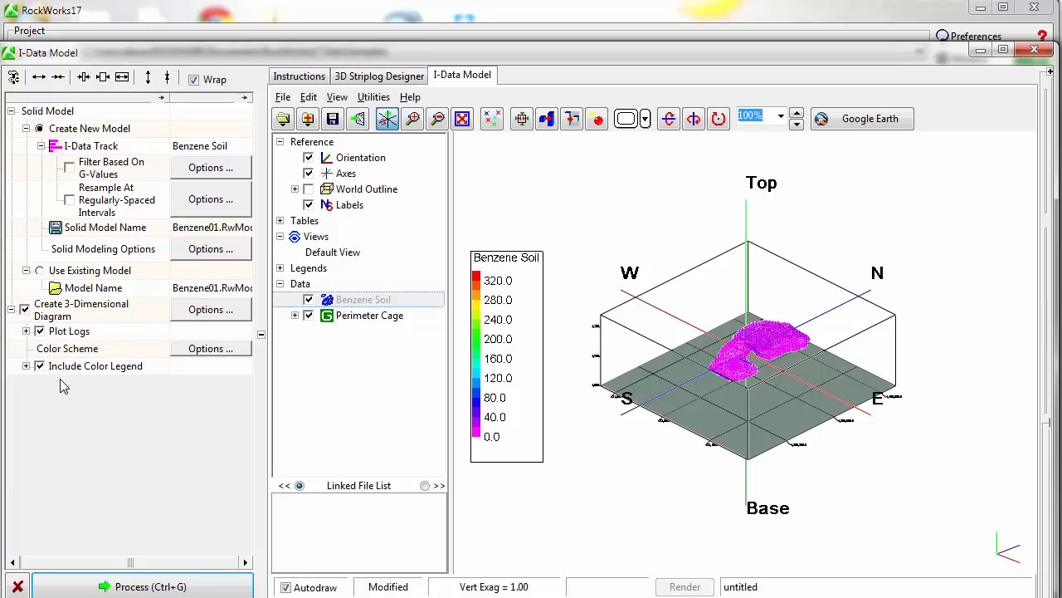
Step: Review the 3D Striplog Designer settings and reprocess the Benzene Soil model with logs
{"action": "left_click", "coordinate": [379, 77]}
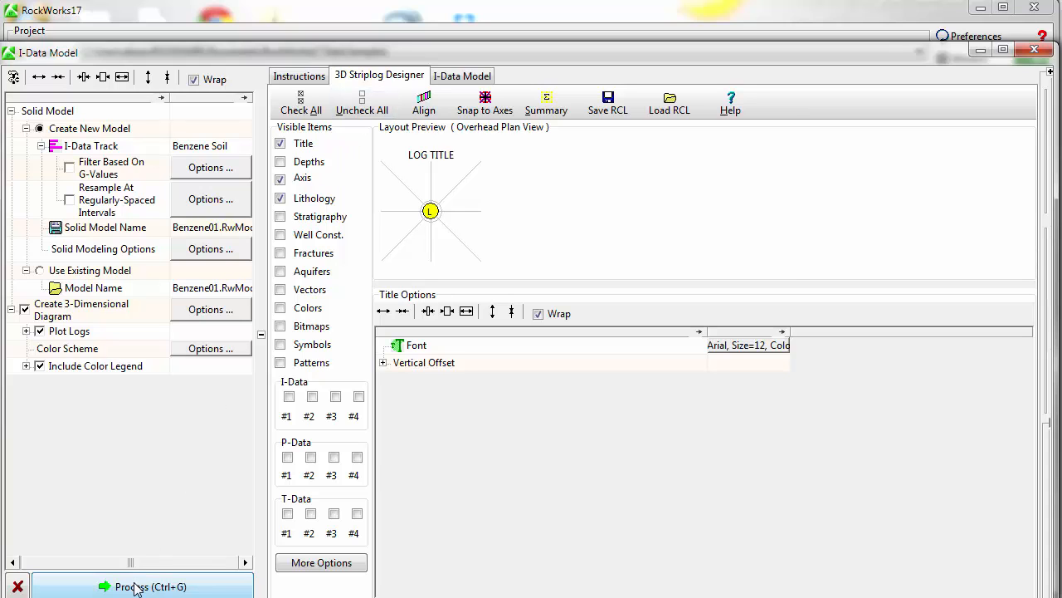
{"action": "left_click", "coordinate": [142, 586]}
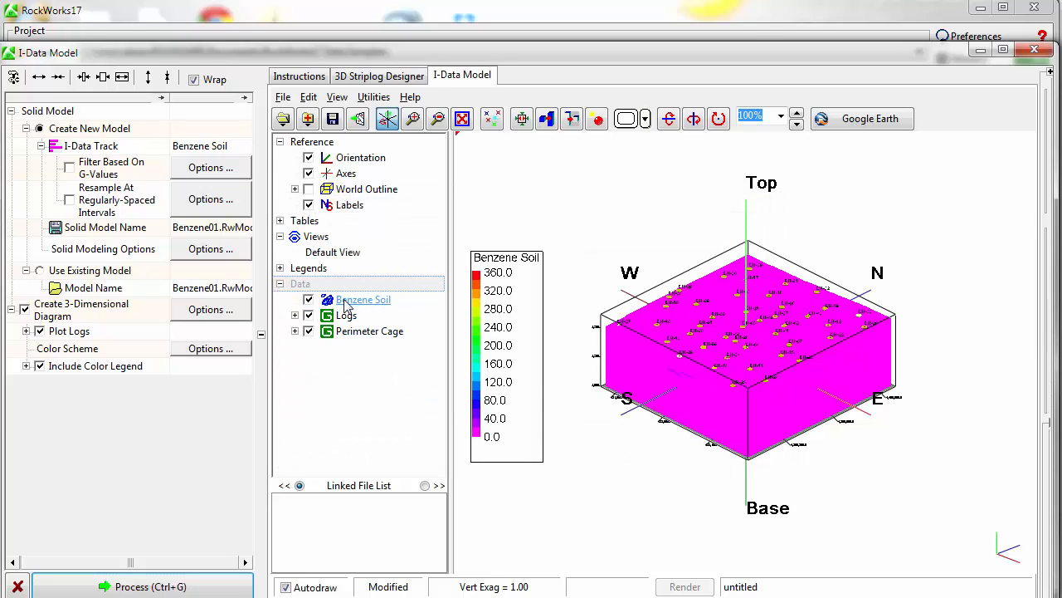
Step: Reapply a 30 iso-level to the Benzene Soil model so the plume shows among the strip logs
{"action": "right_click", "coordinate": [362, 299]}
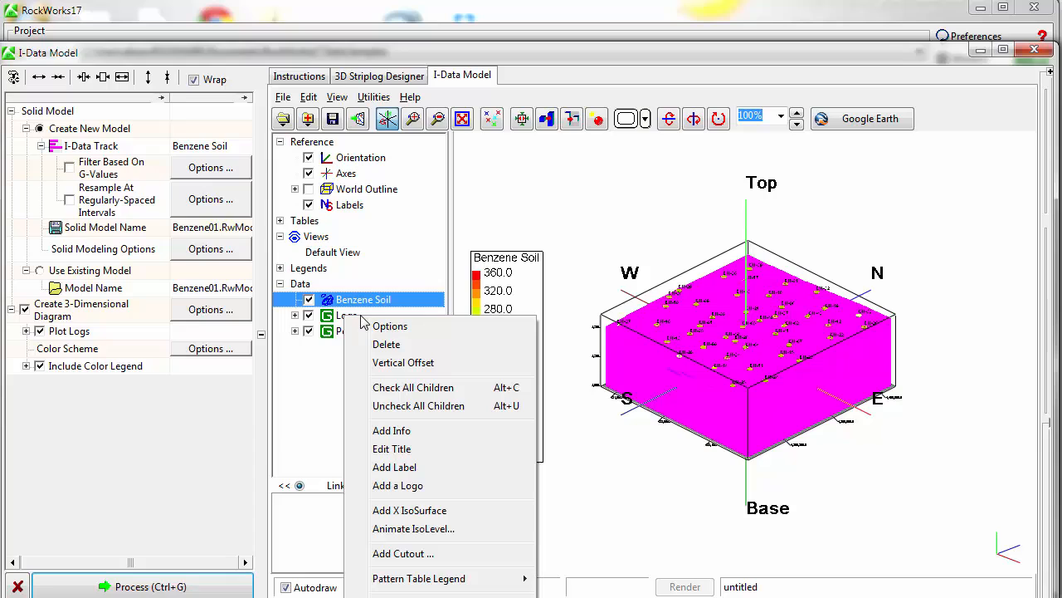
{"action": "left_click", "coordinate": [390, 325]}
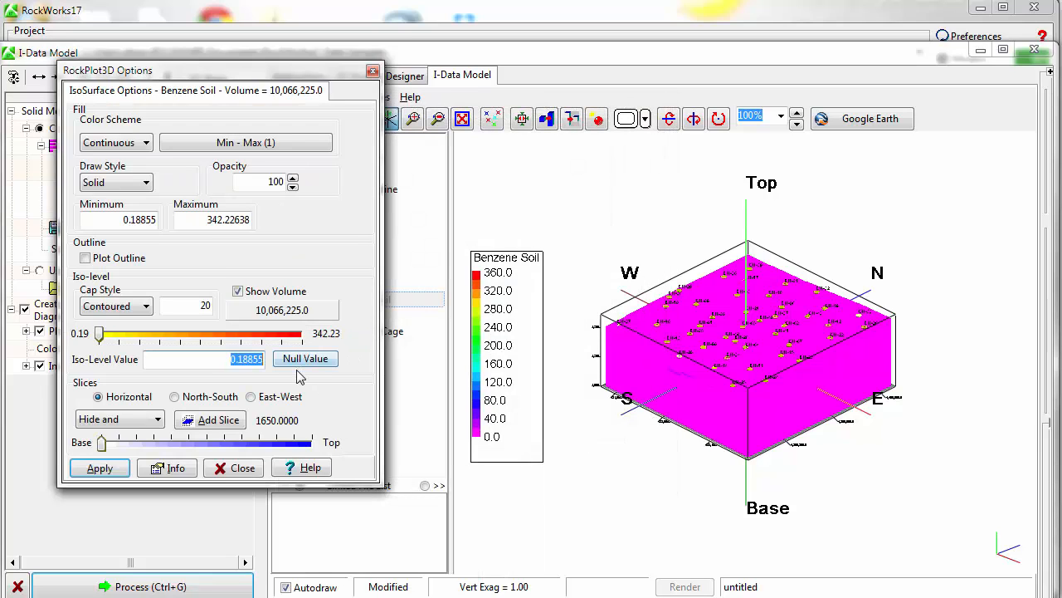
{"action": "left_click", "coordinate": [100, 469]}
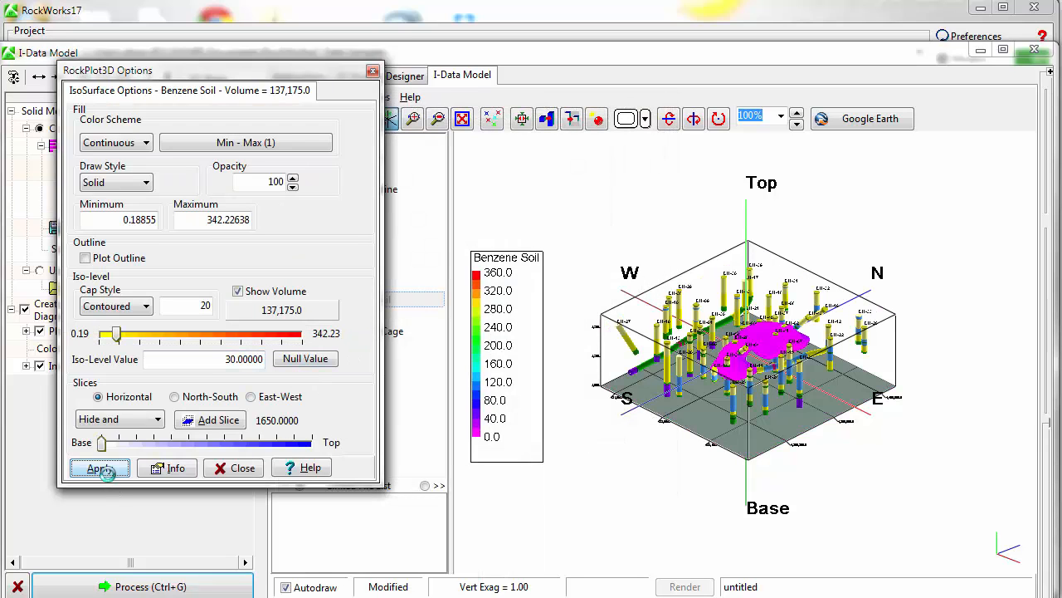
{"action": "left_click", "coordinate": [99, 468]}
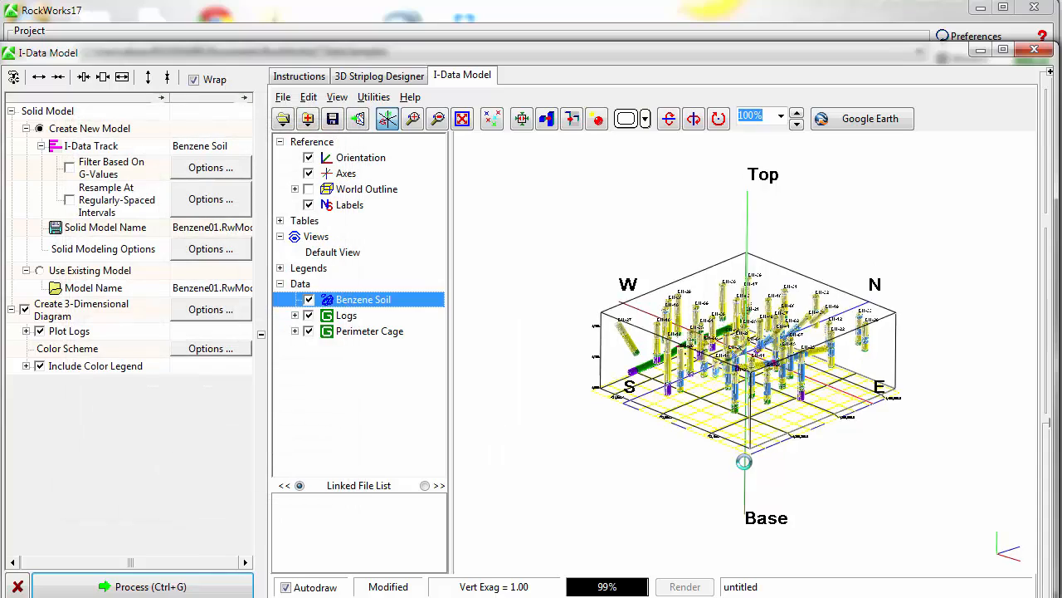